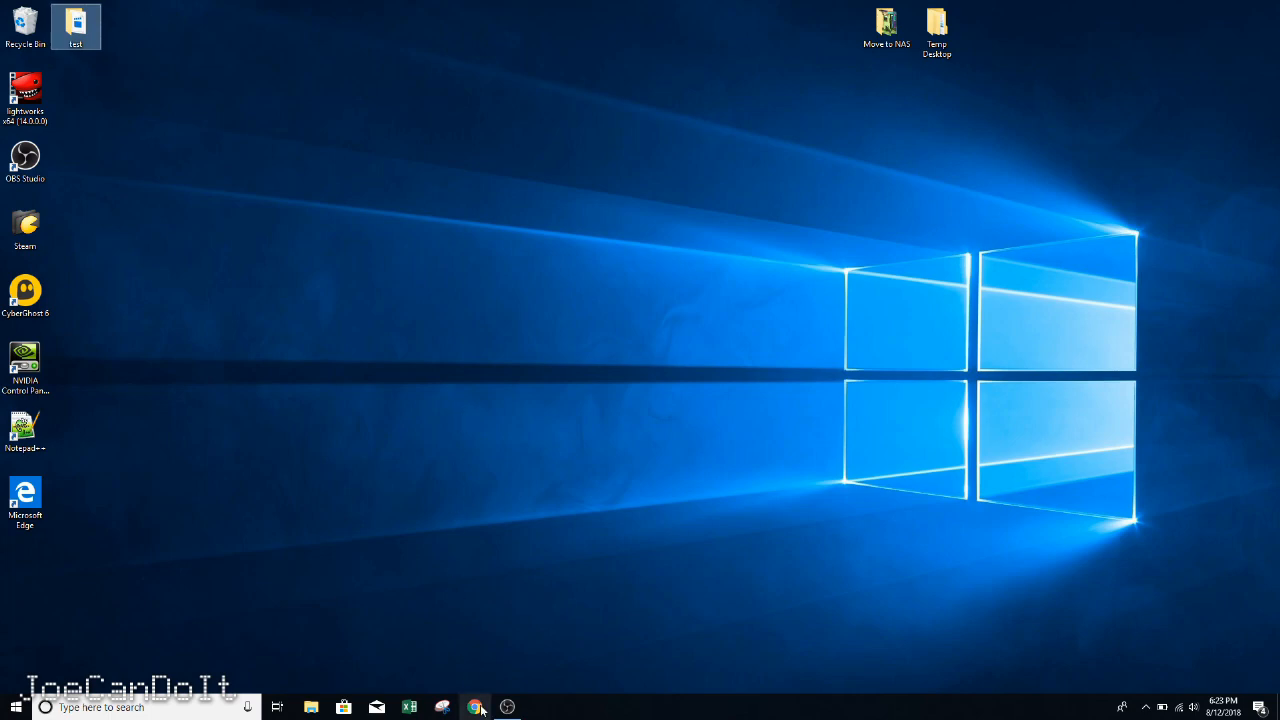
# Launch Chrome and reach arduino.cc's Software downloads page, scrolling toward Previous Releases
pyautogui.click(468, 704)
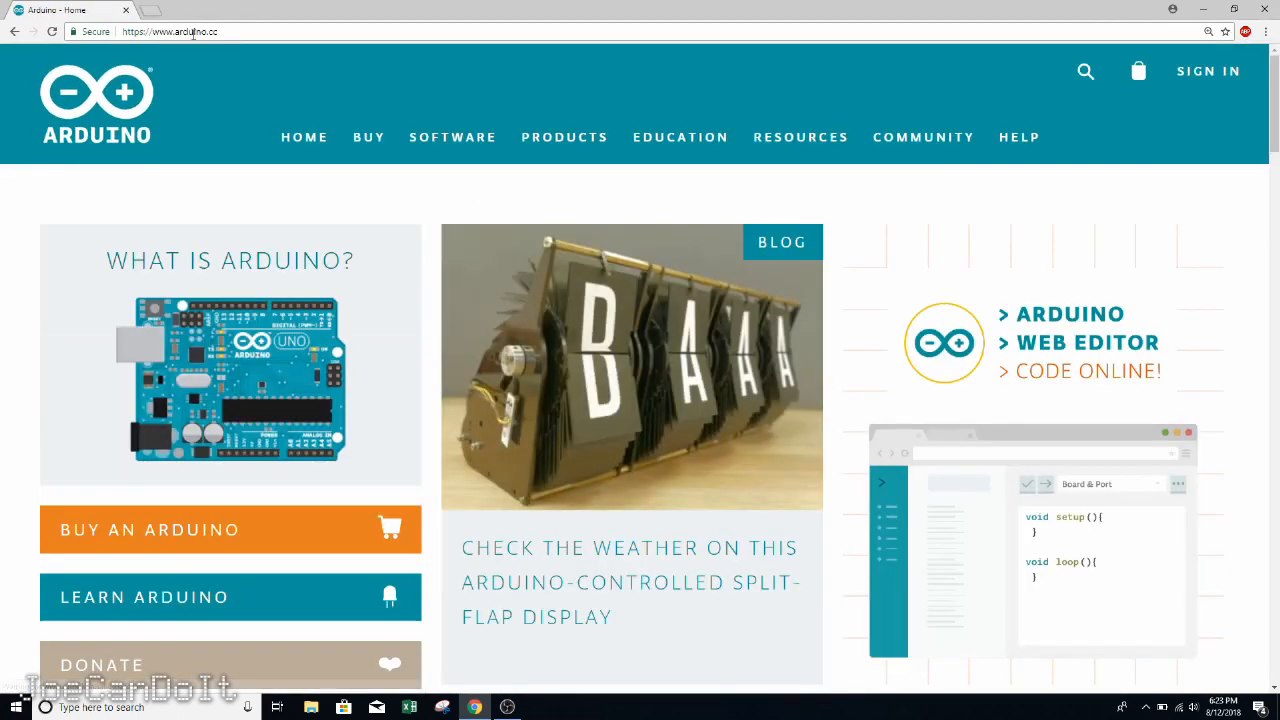
pyautogui.click(452, 136)
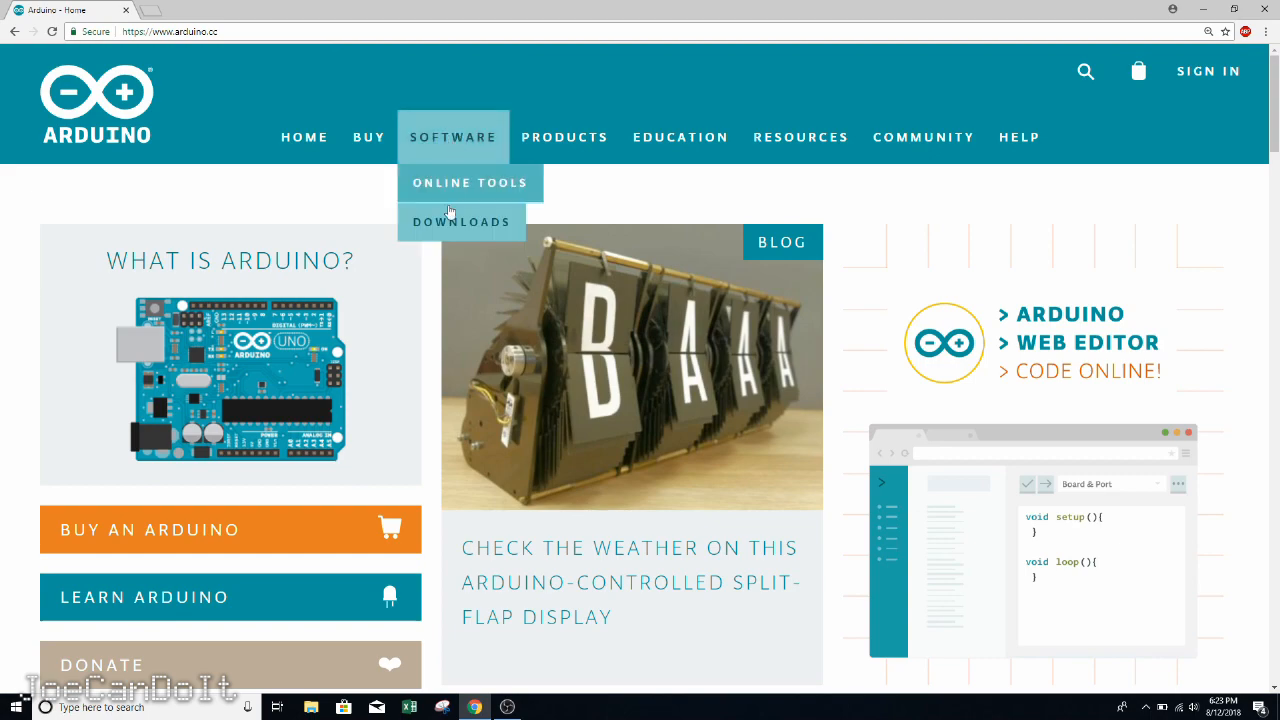
pyautogui.click(452, 136)
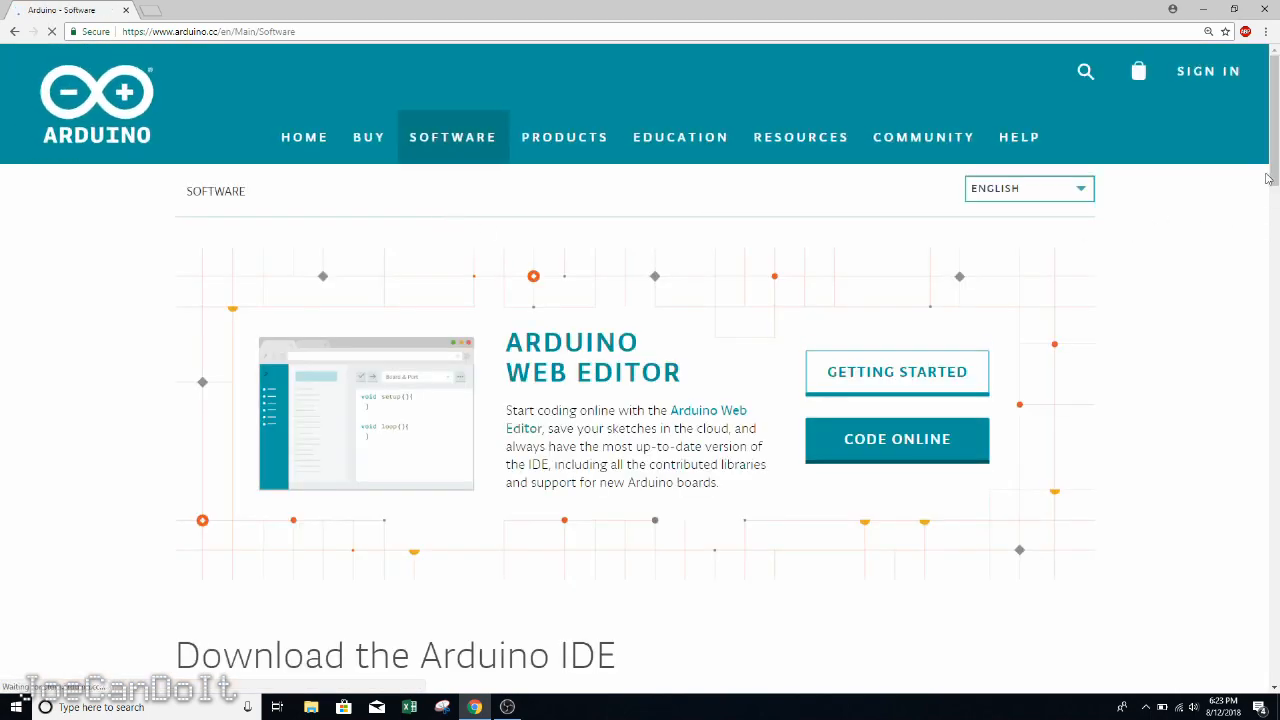
pyautogui.scroll(-3)
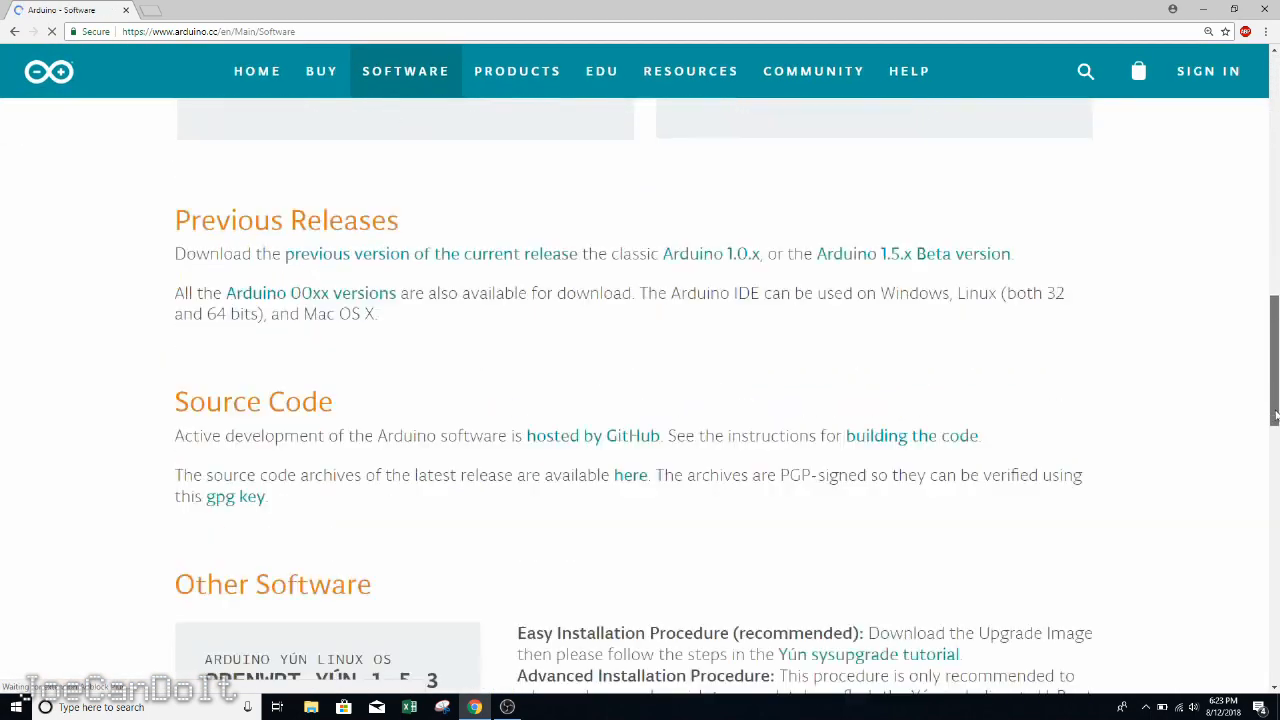
# Browse the downloads page and follow the 'previous version of the current release' link
pyautogui.scroll(-3)
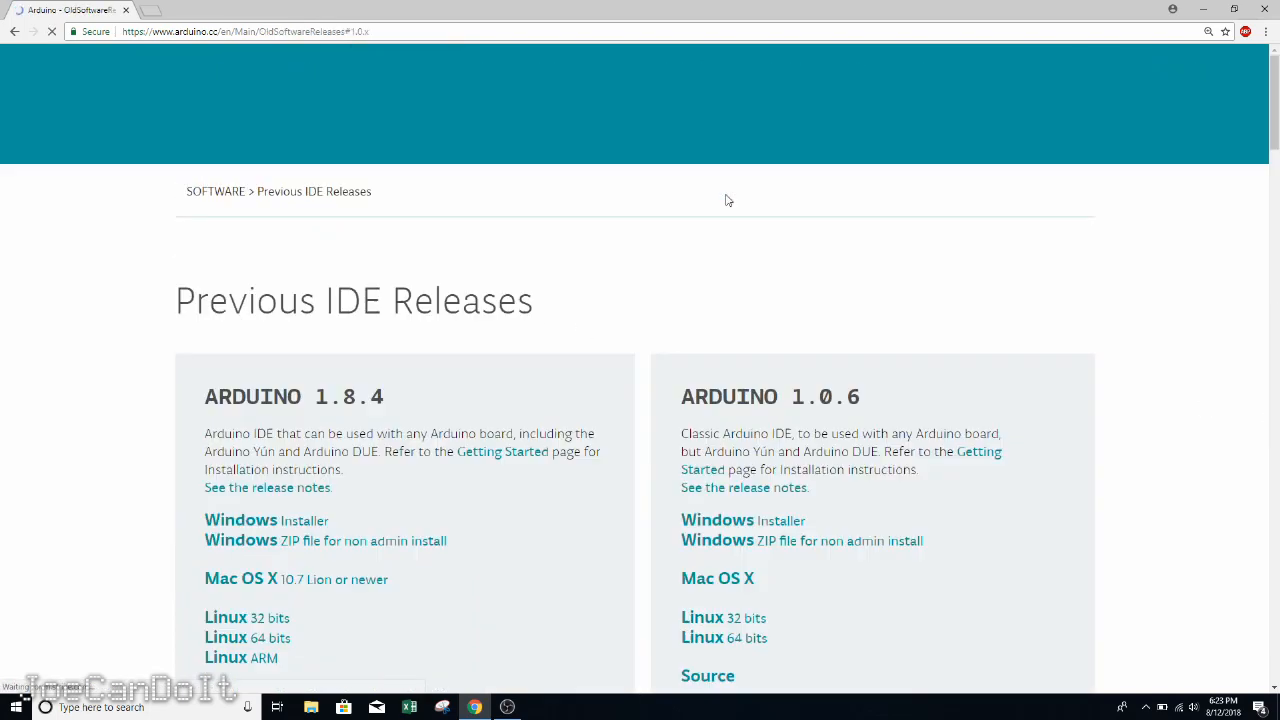
pyautogui.scroll(-3)
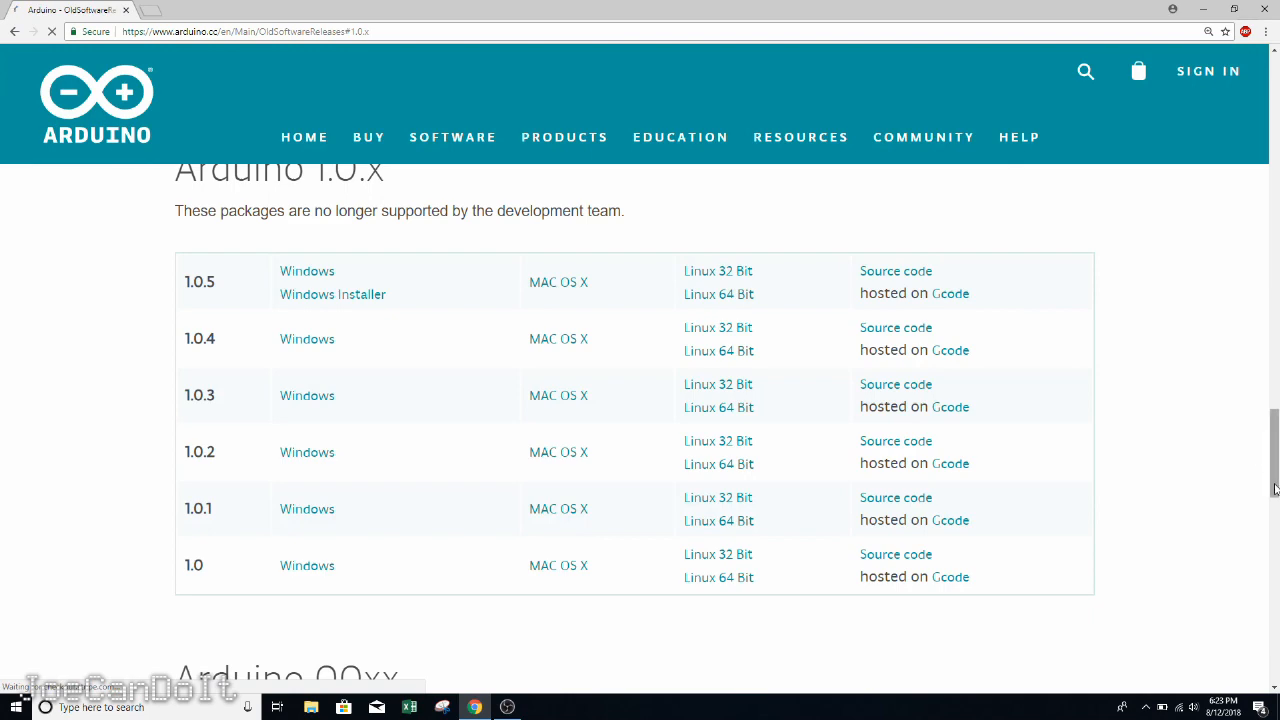
pyautogui.scroll(3)
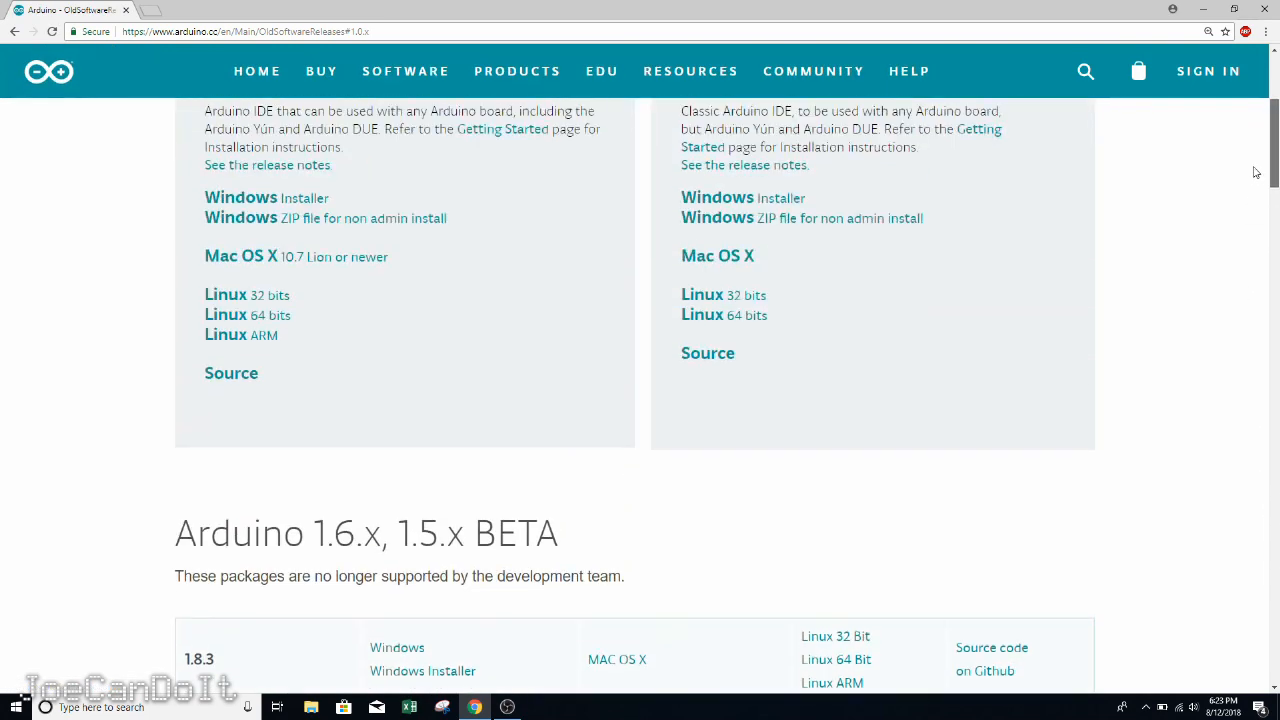
pyautogui.scroll(3)
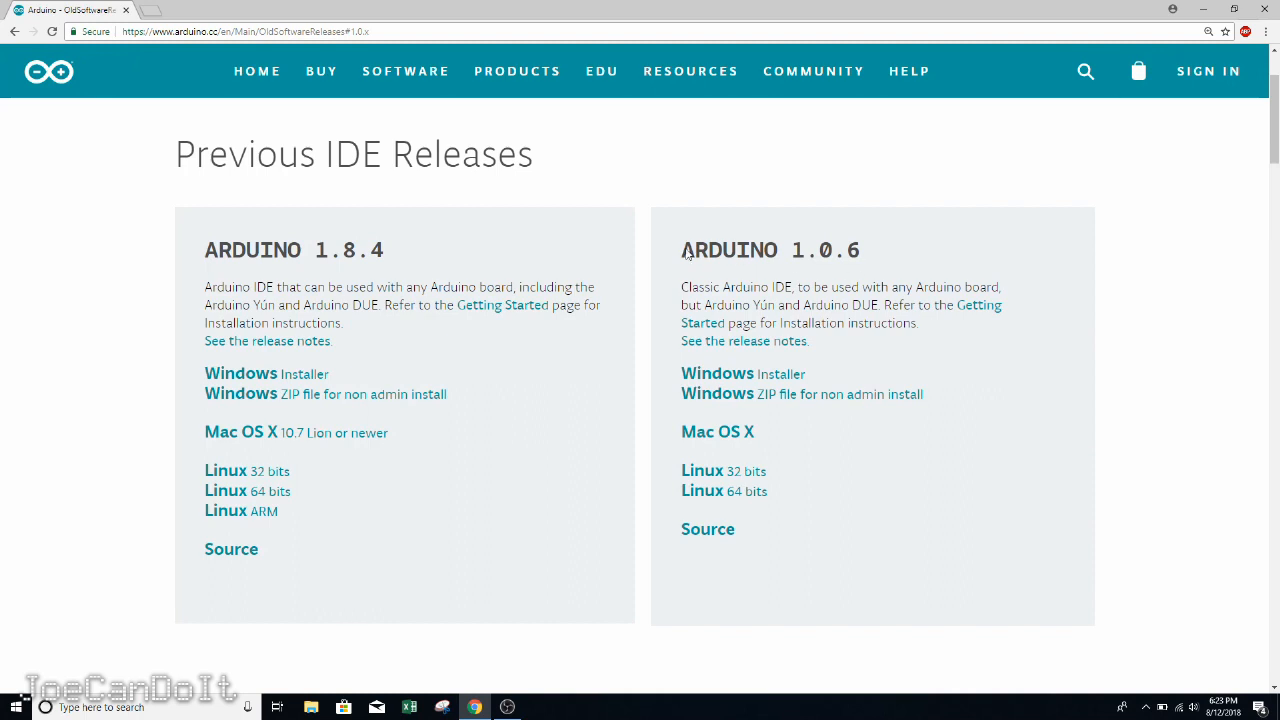
pyautogui.doubleClick(768, 250)
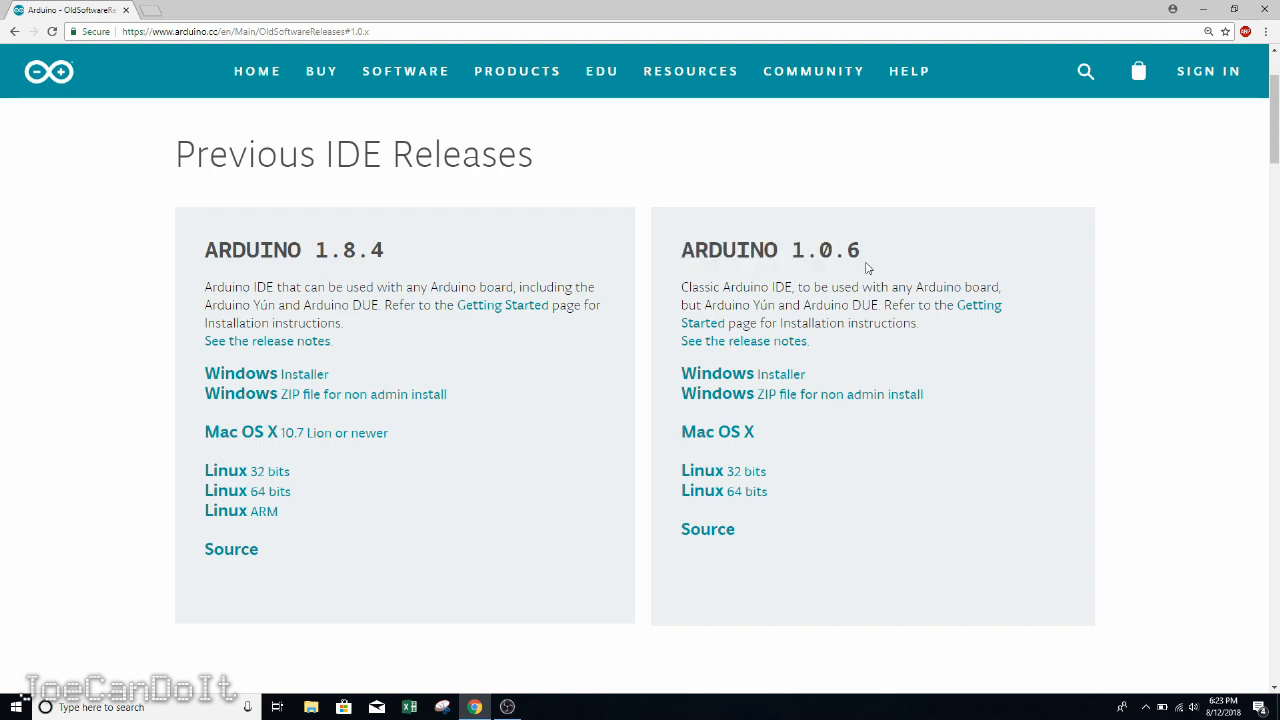
pyautogui.moveTo(862, 258)
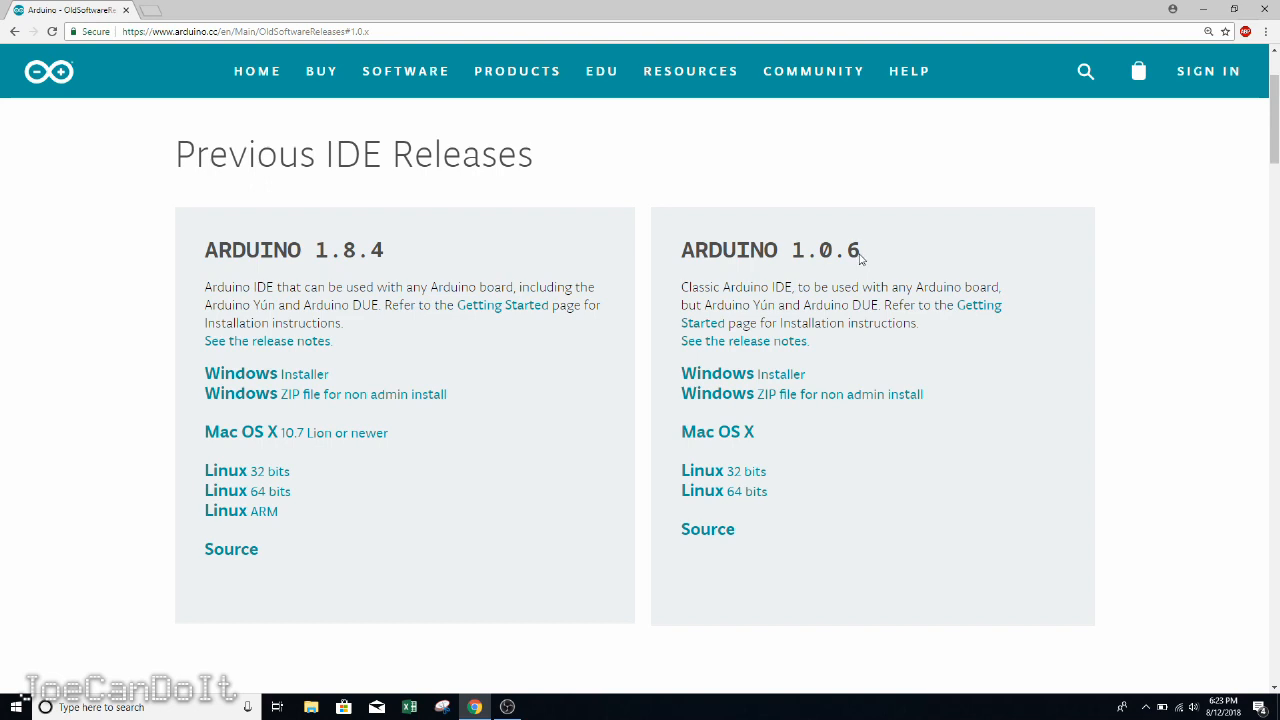
pyautogui.moveTo(808, 368)
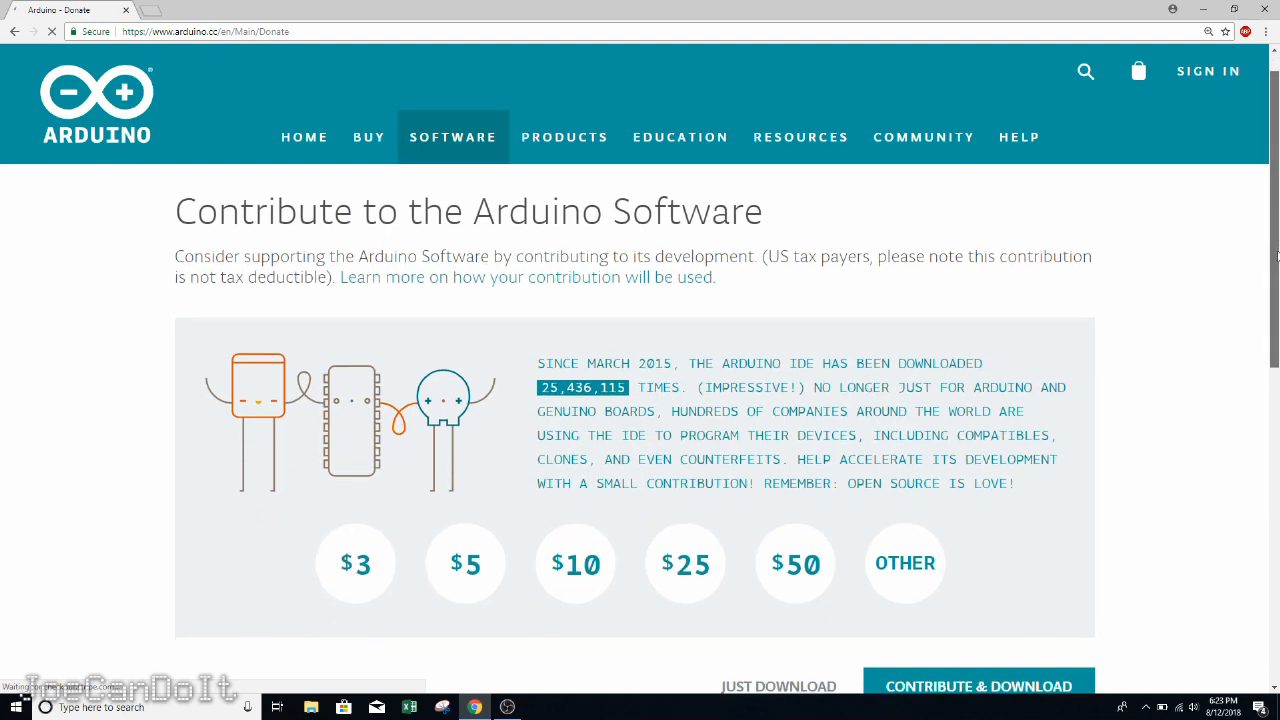
# Skip the donation with JUST DOWNLOAD to start the Arduino 1.0.6 Windows installer download
pyautogui.scroll(-3)
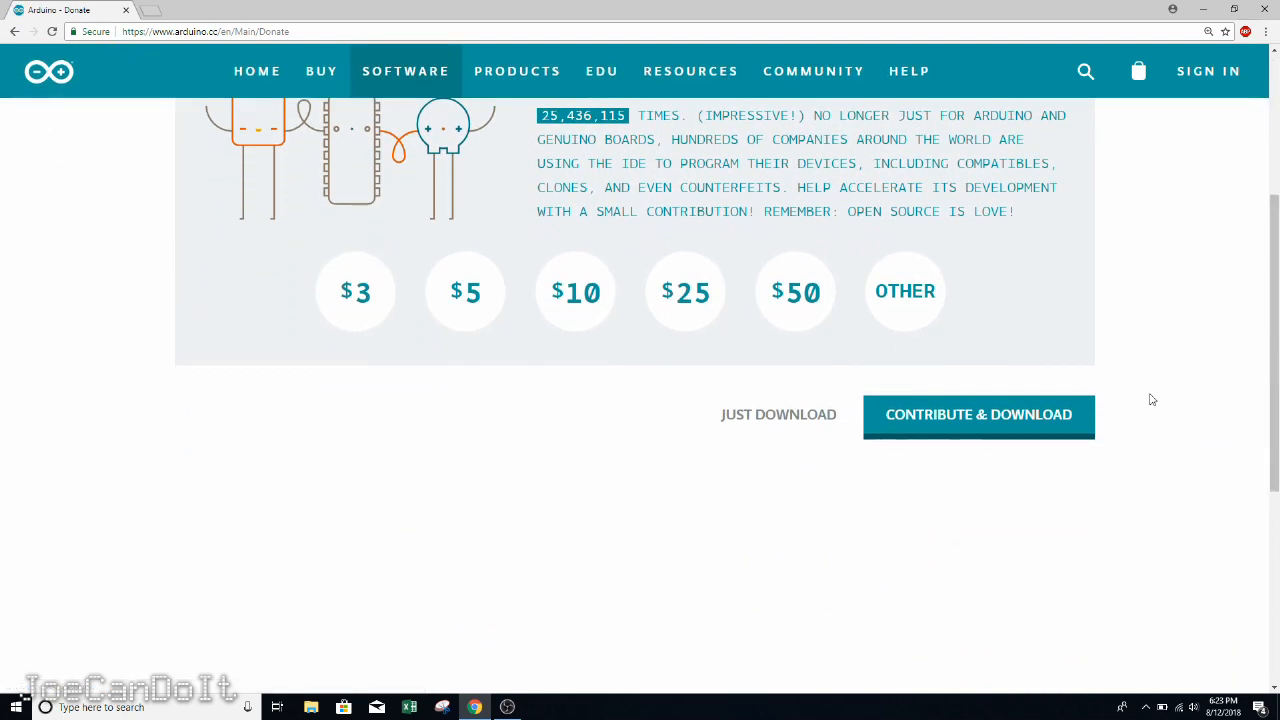
pyautogui.moveTo(978, 412)
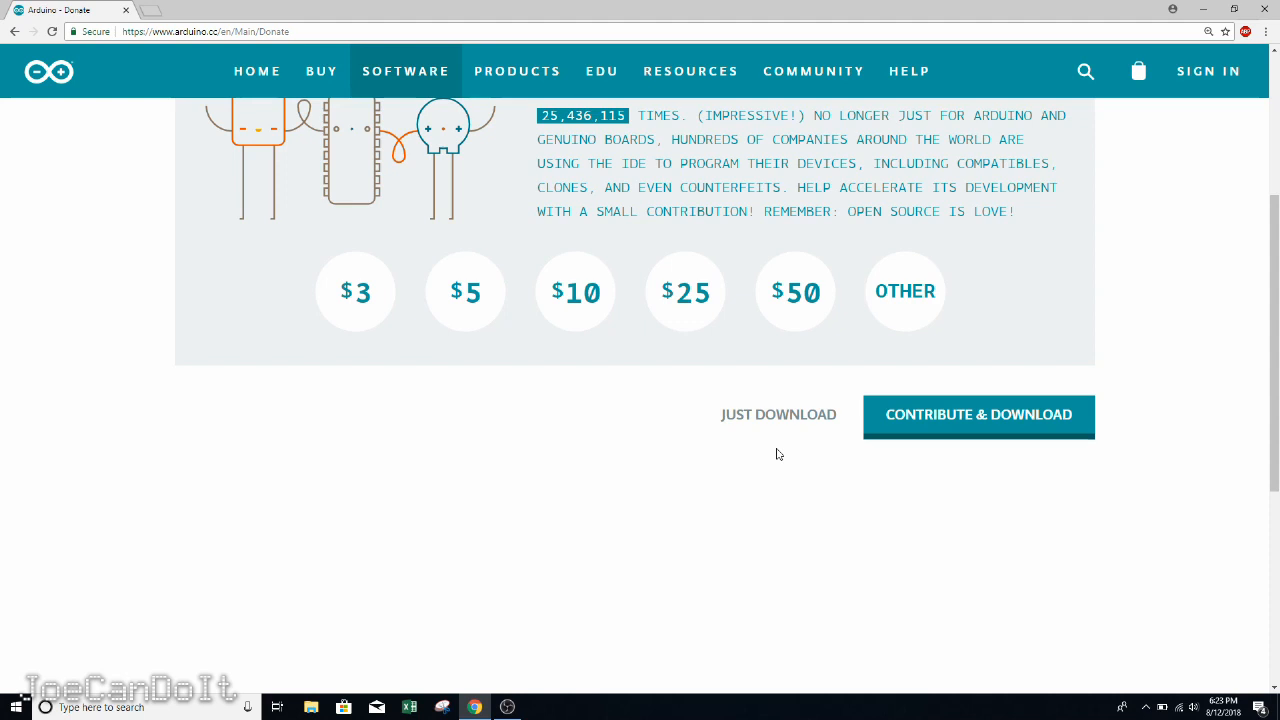
pyautogui.moveTo(760, 428)
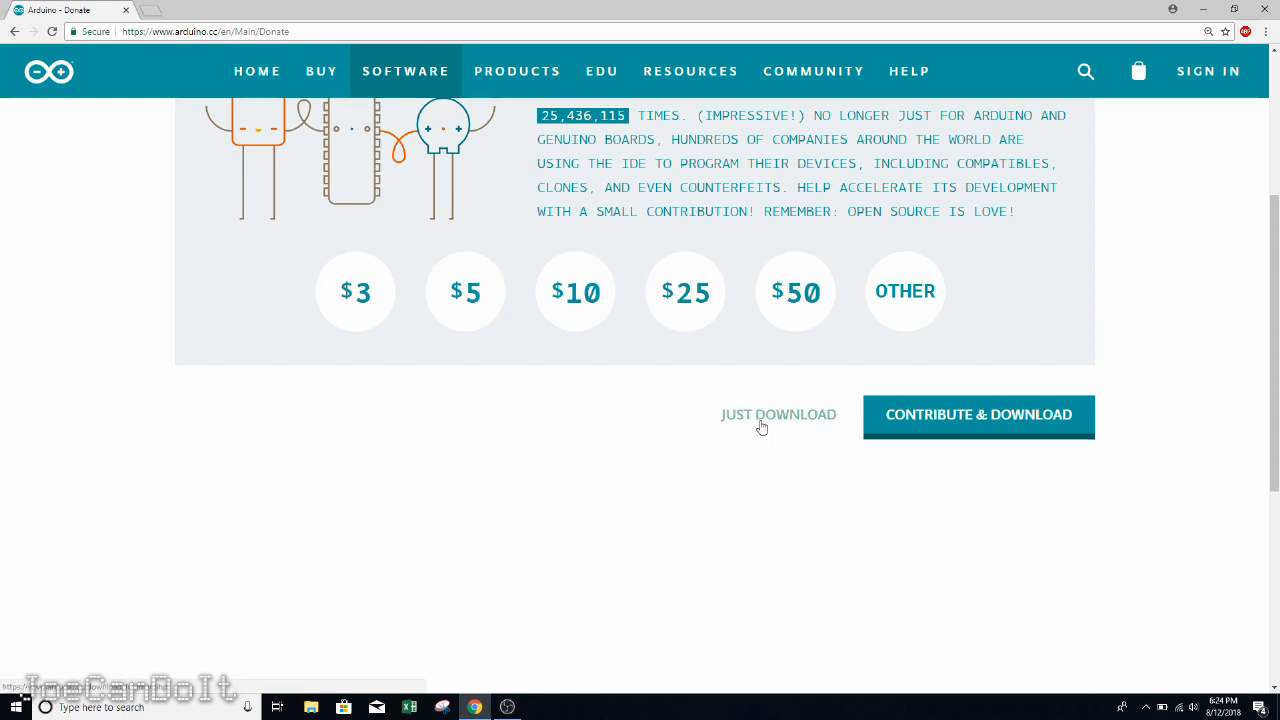
pyautogui.click(778, 414)
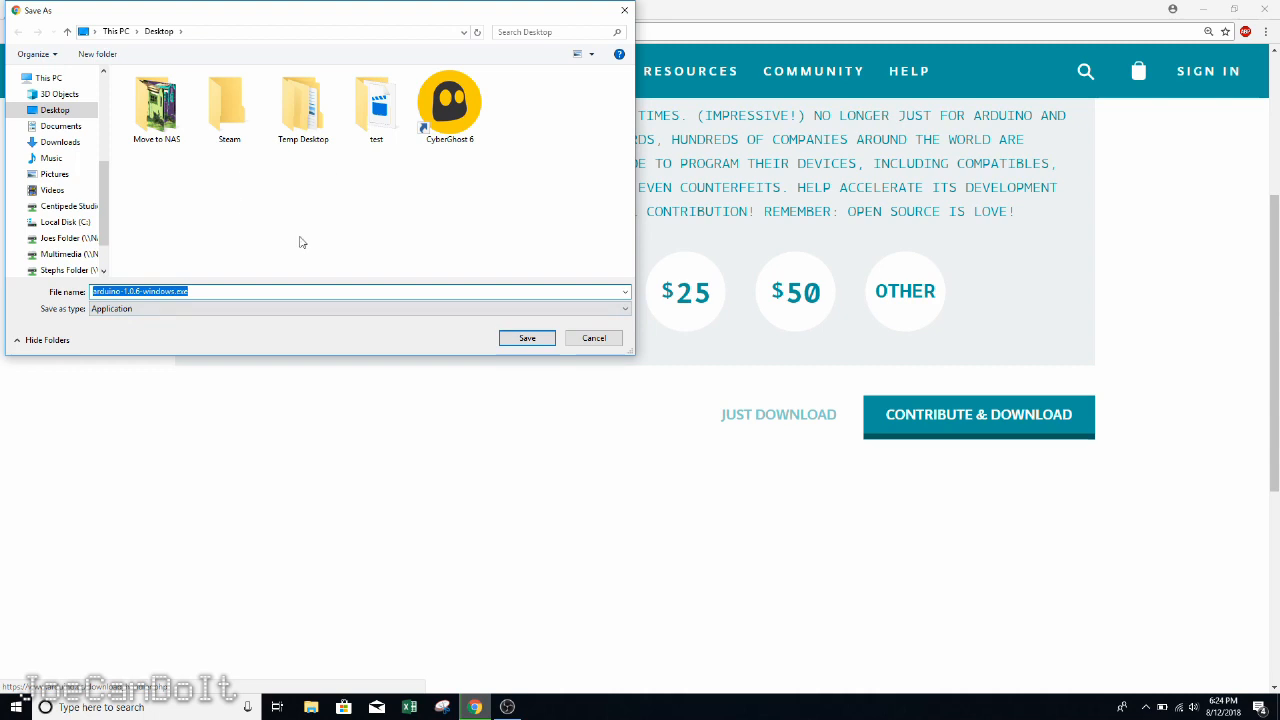
pyautogui.moveTo(268, 192)
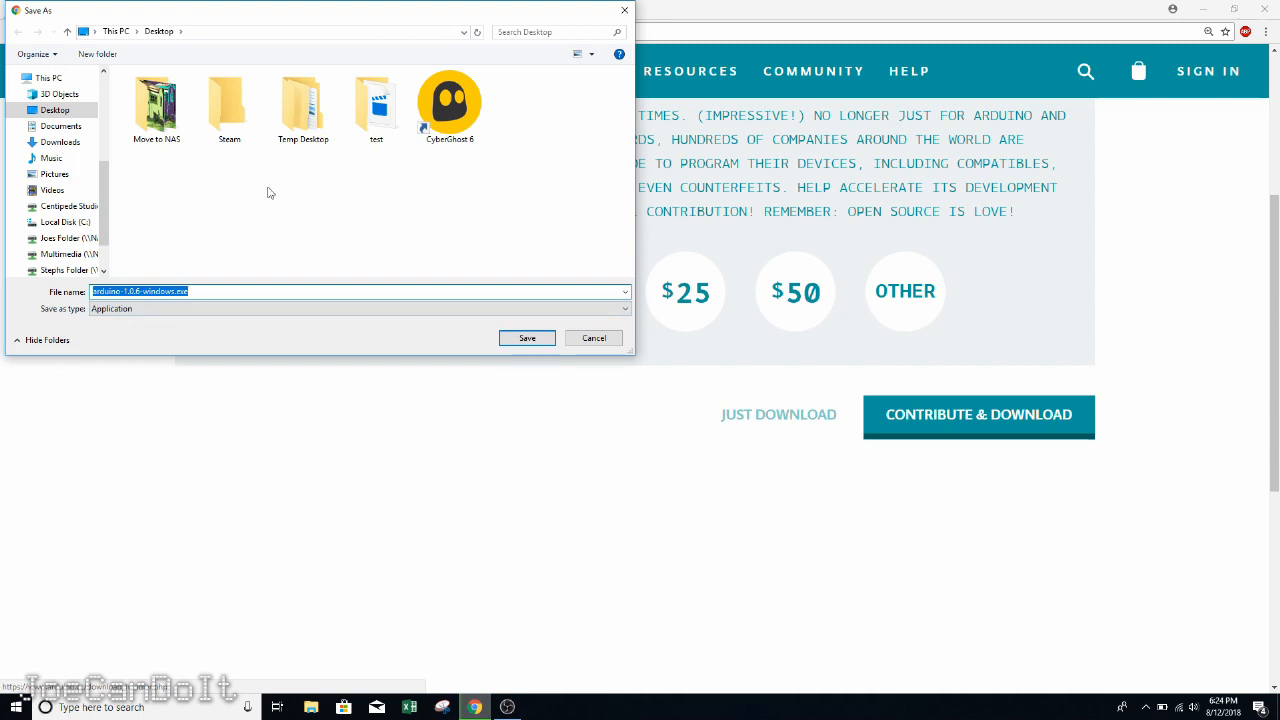
# Save the Arduino 1.0.6 installer file to the Desktop
pyautogui.click(526, 336)
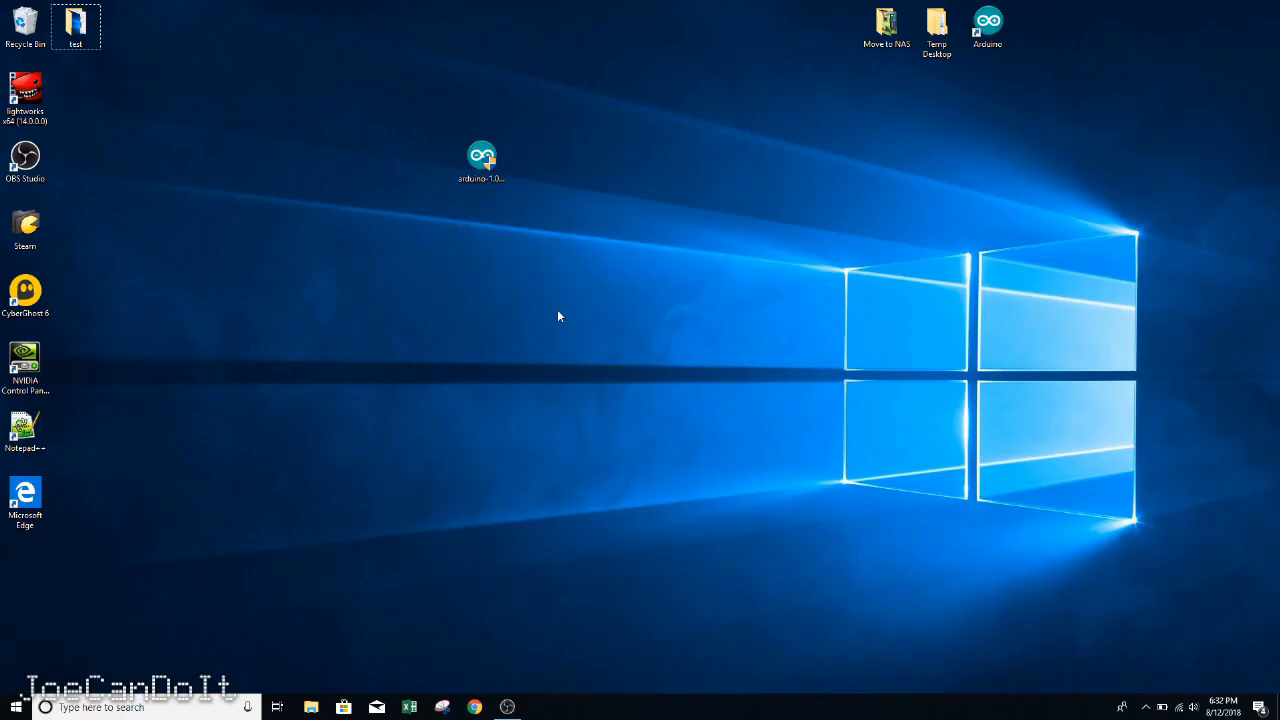
pyautogui.moveTo(490, 190)
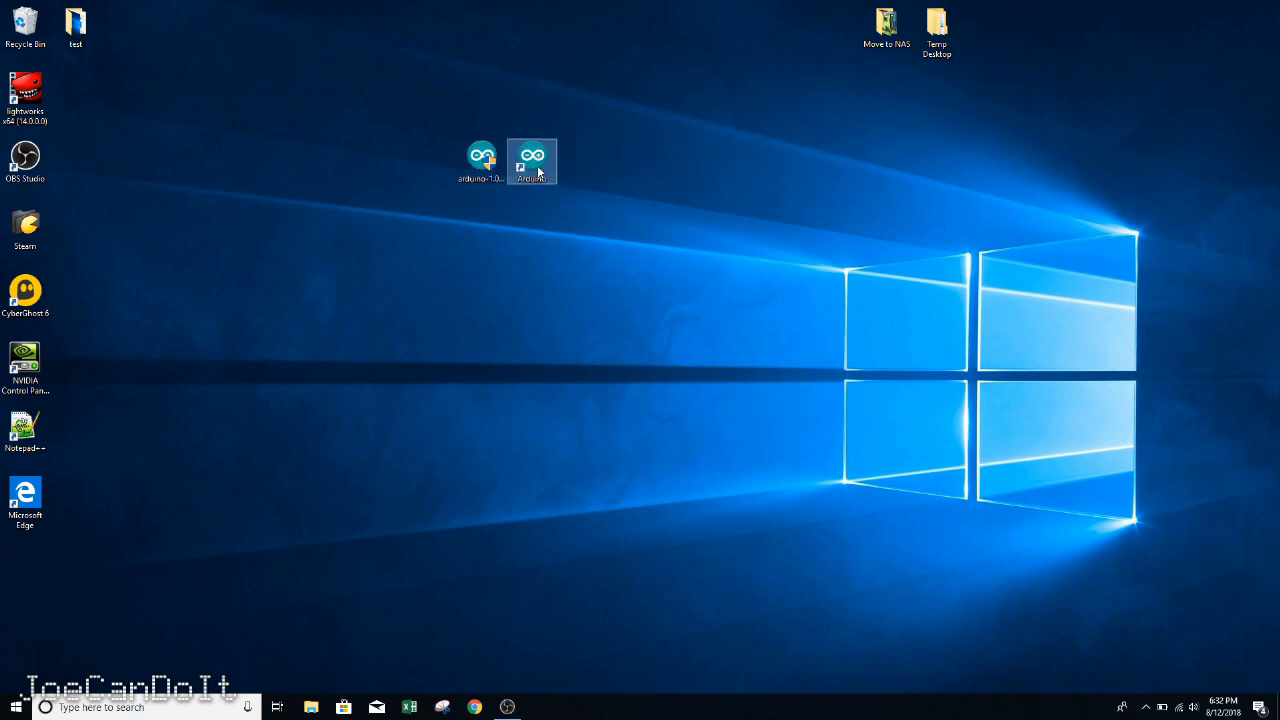
pyautogui.doubleClick(532, 156)
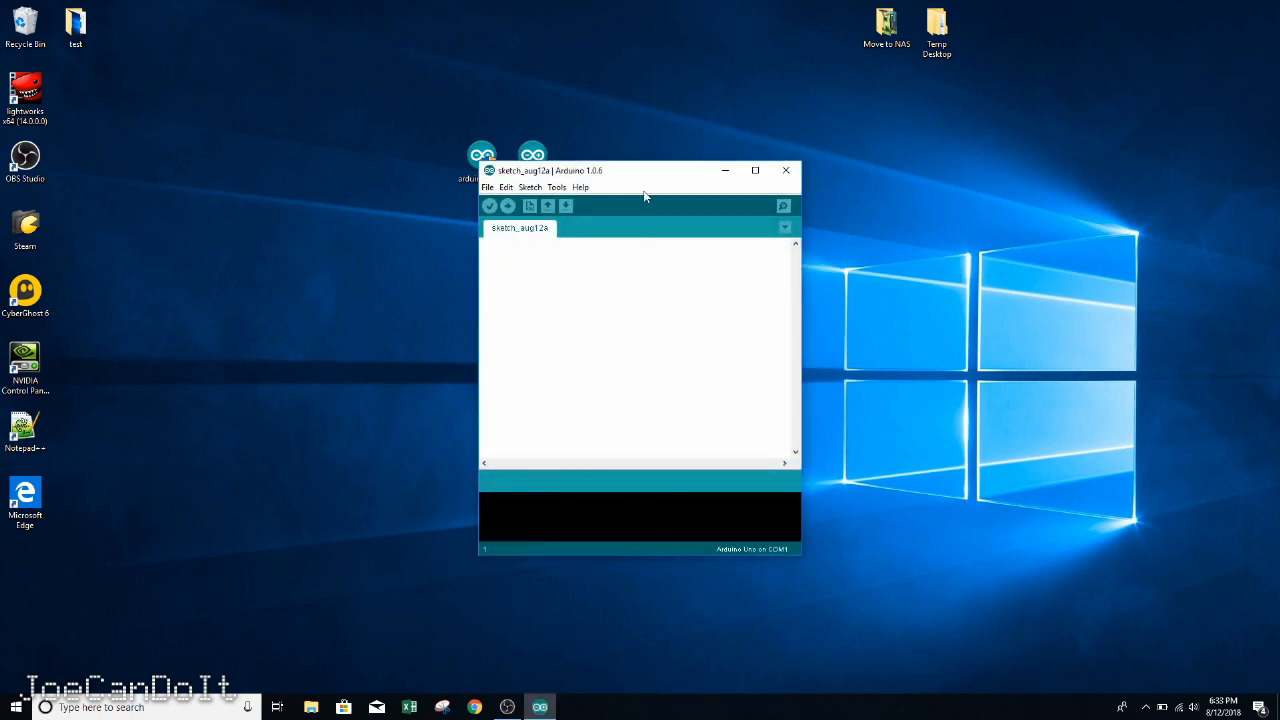
pyautogui.moveTo(600, 170); pyautogui.dragTo(712, 180)
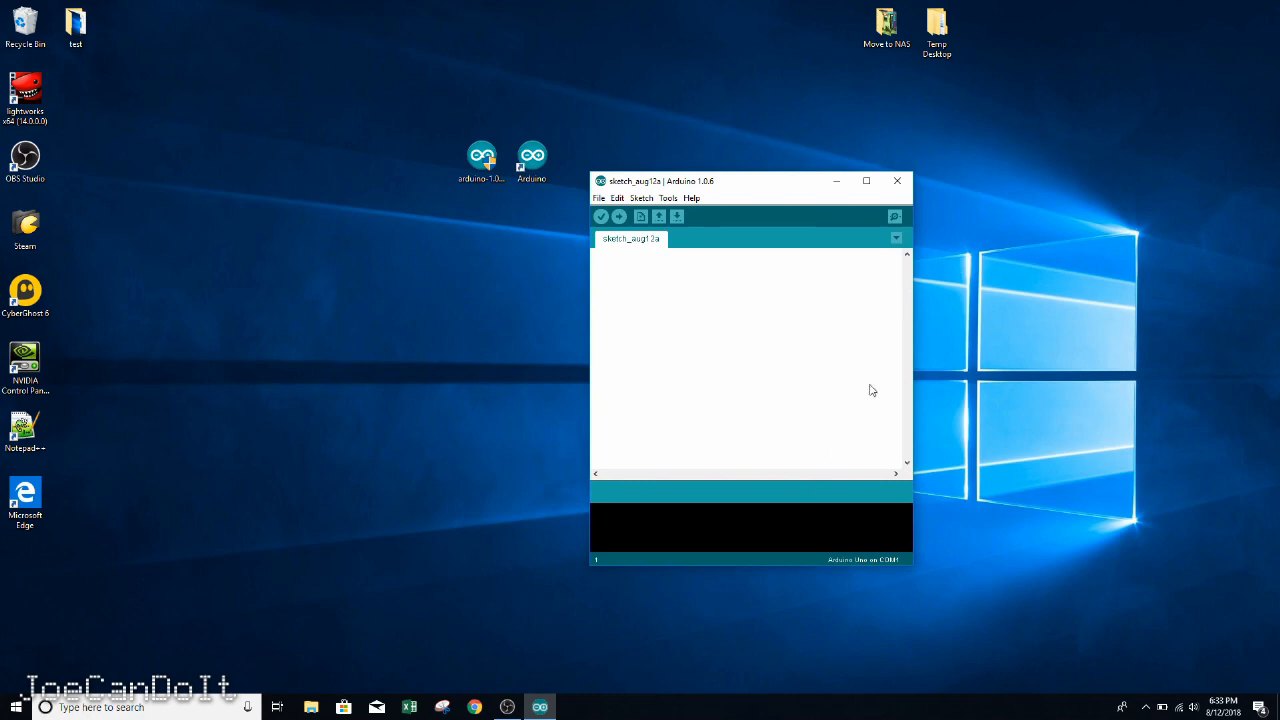
pyautogui.moveTo(818, 452)
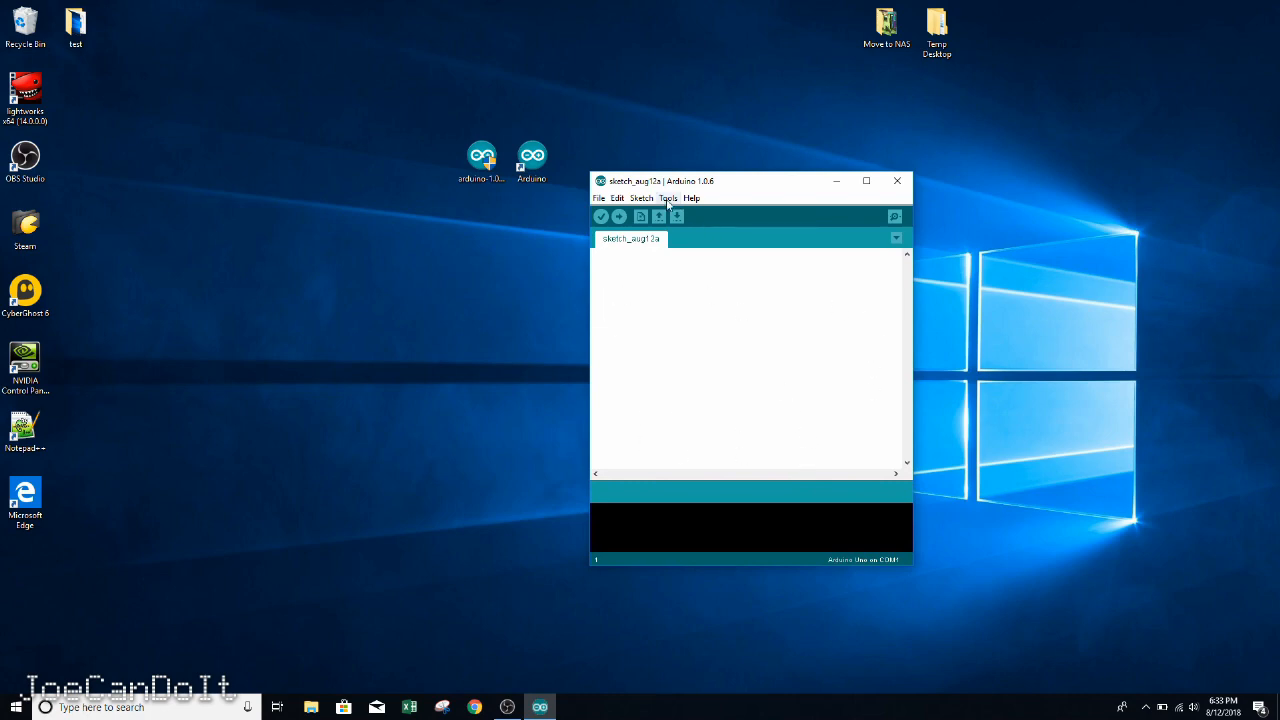
pyautogui.moveTo(710, 192)
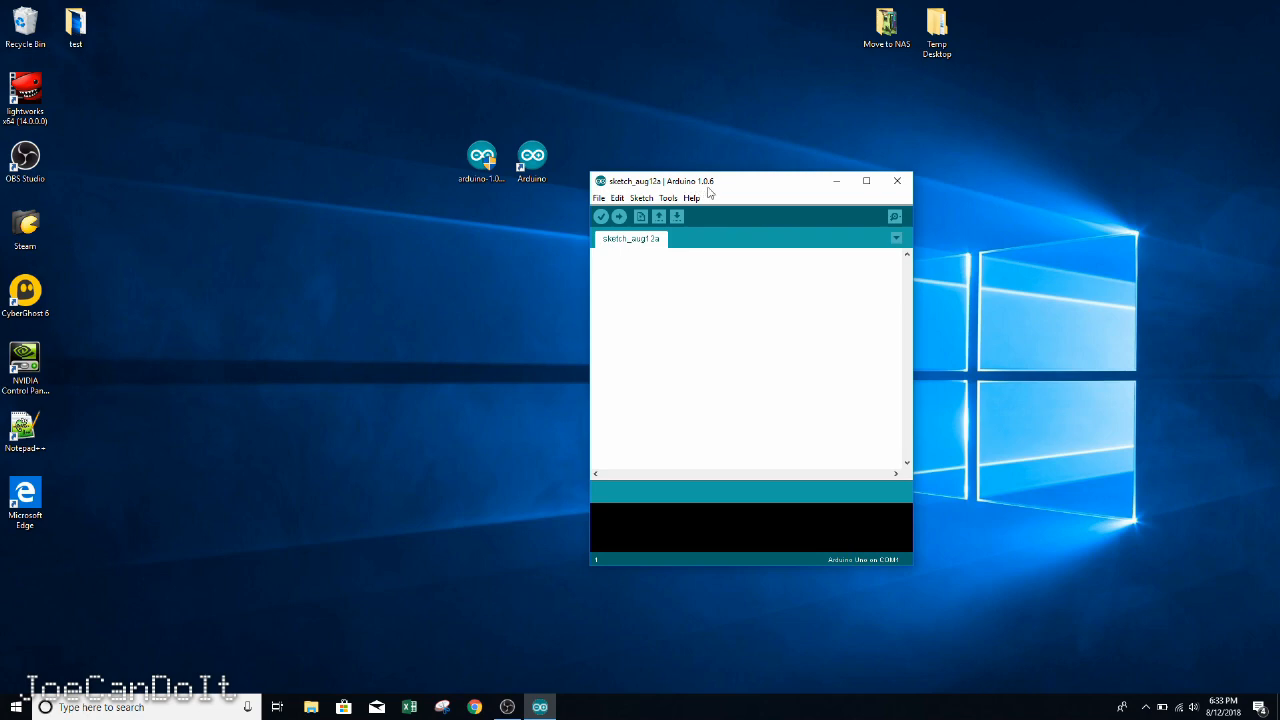
pyautogui.click(896, 180)
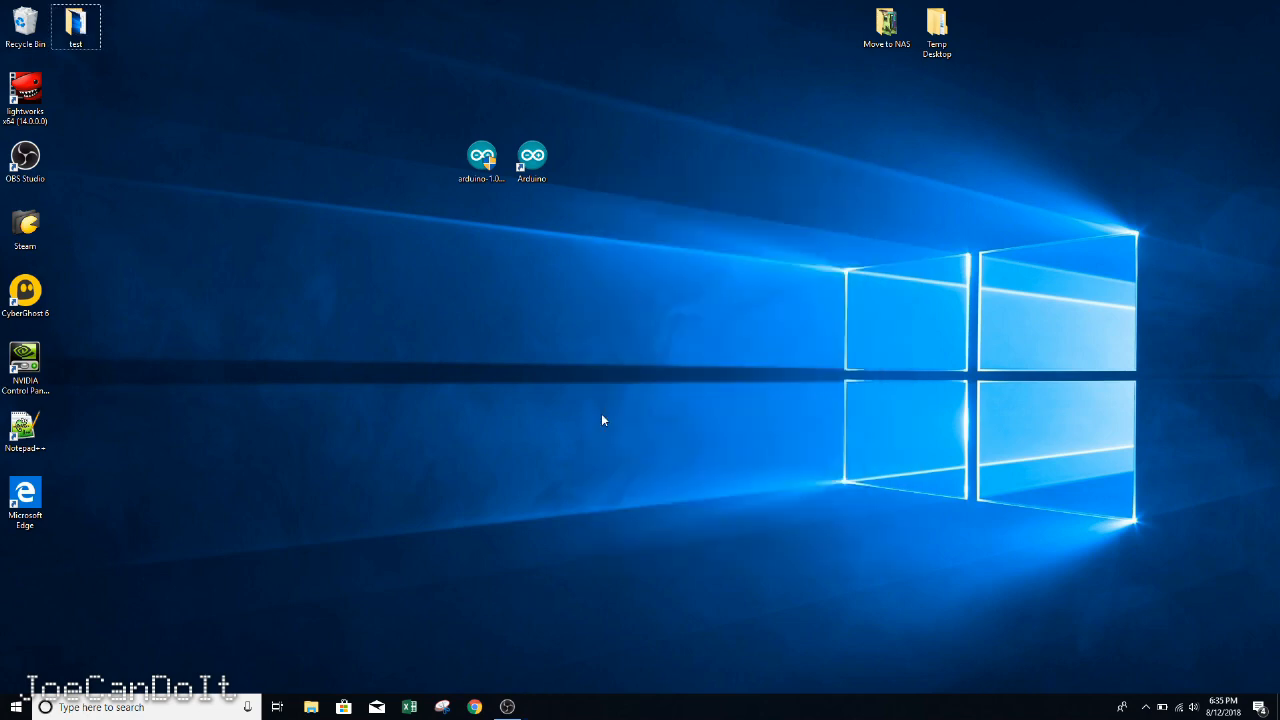
# Delete the installer icon, drag the Arduino shortcut to the top row, and return to Chrome
pyautogui.click(480, 156)
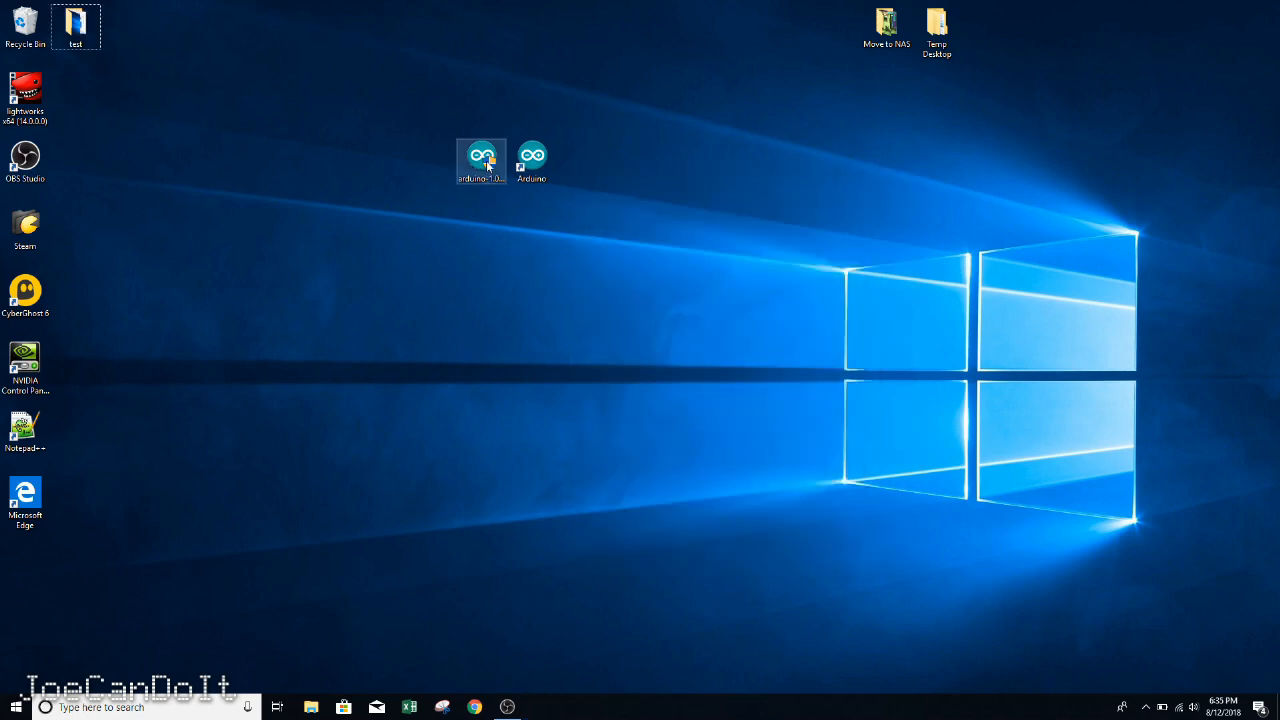
pyautogui.moveTo(488, 158)
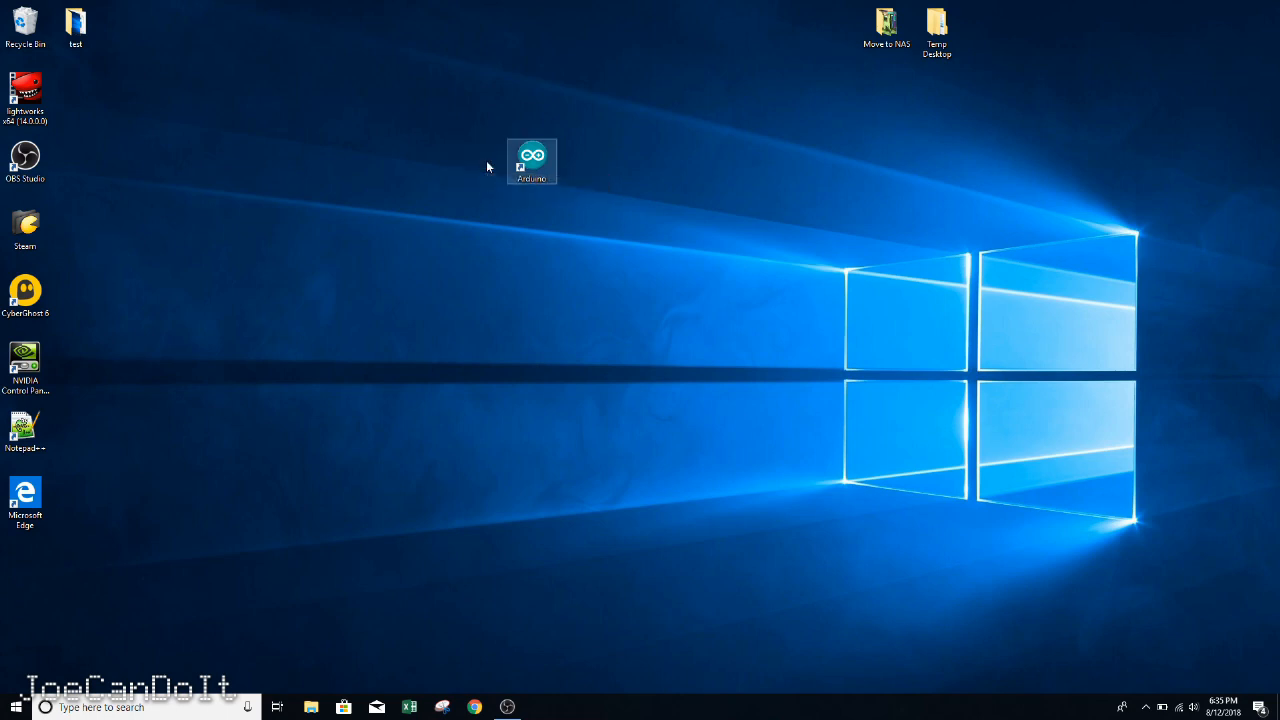
pyautogui.moveTo(532, 160); pyautogui.dragTo(350, 90)
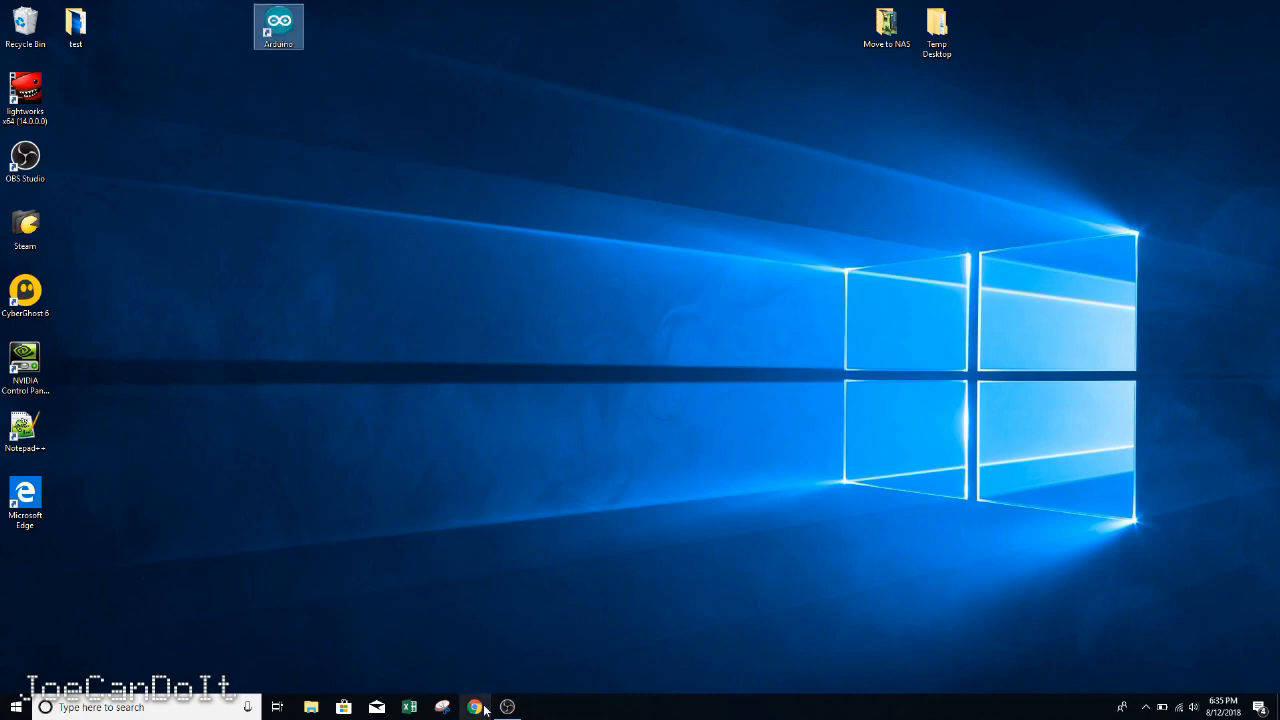
pyautogui.click(464, 706)
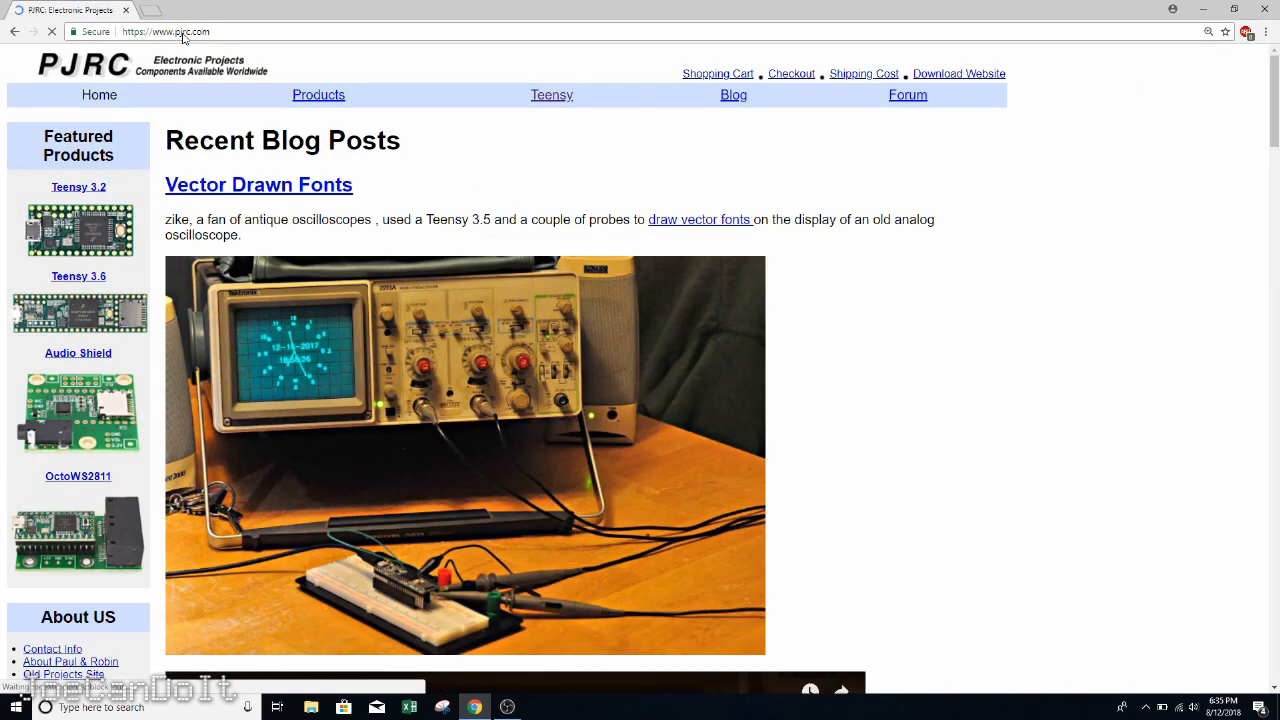
pyautogui.moveTo(546, 100)
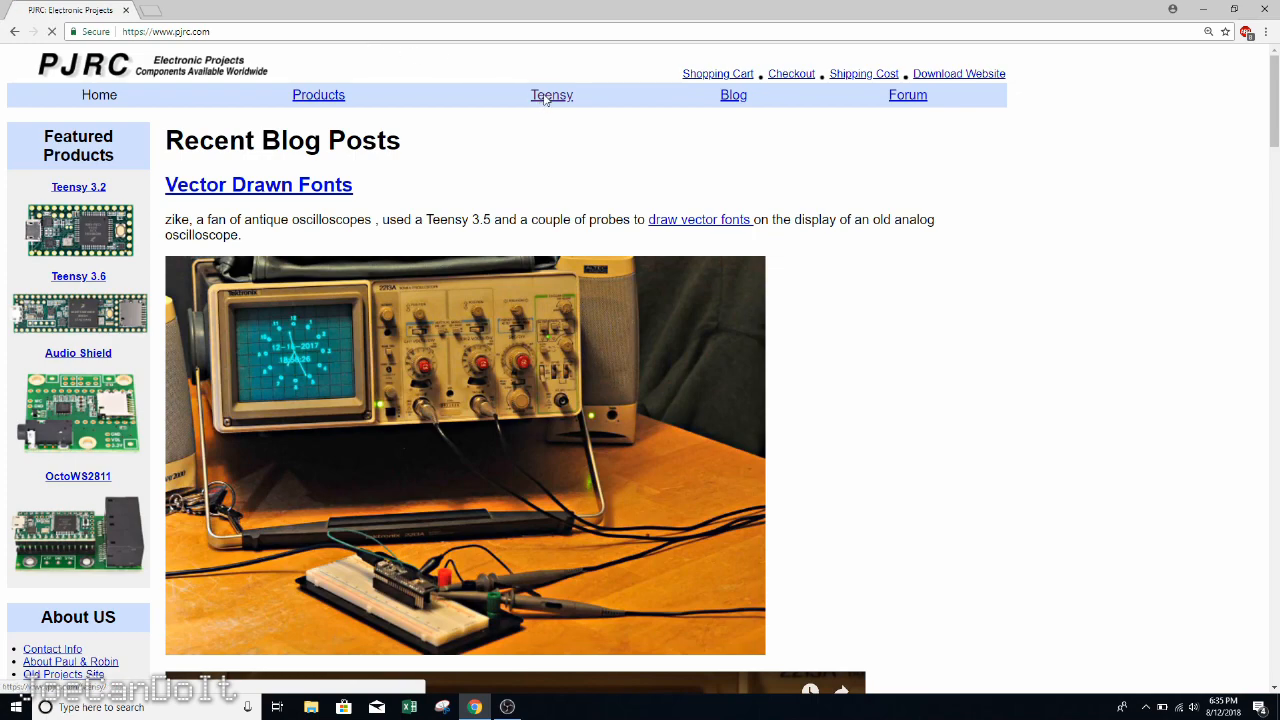
# Navigate PJRC's Teensy section to the Teensyduino 1.42 Download+Install page
pyautogui.click(548, 94)
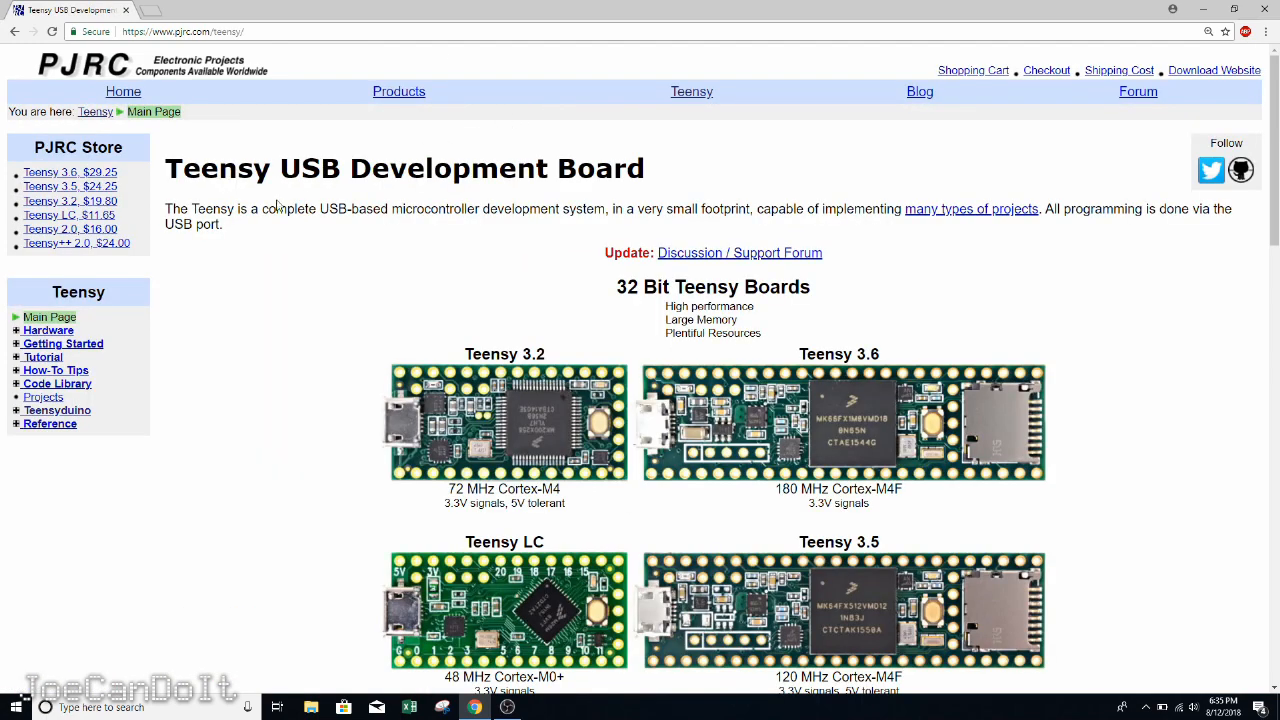
pyautogui.moveTo(32, 404)
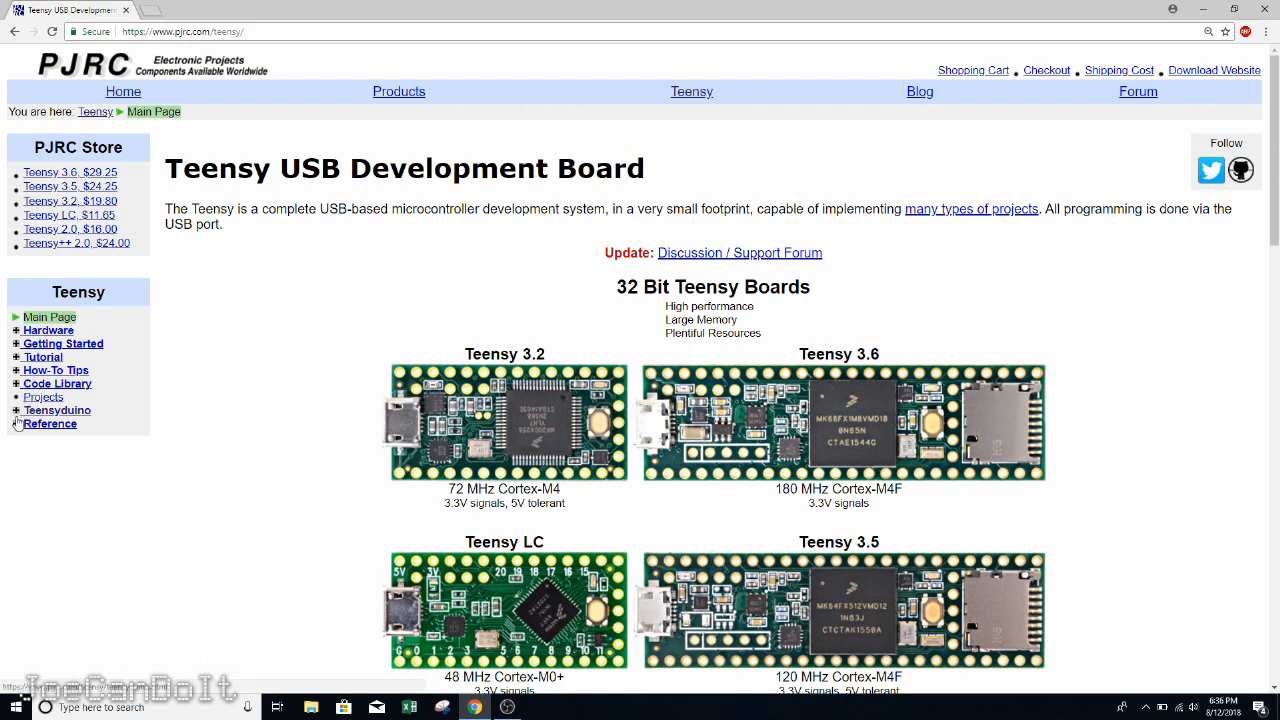
pyautogui.click(56, 410)
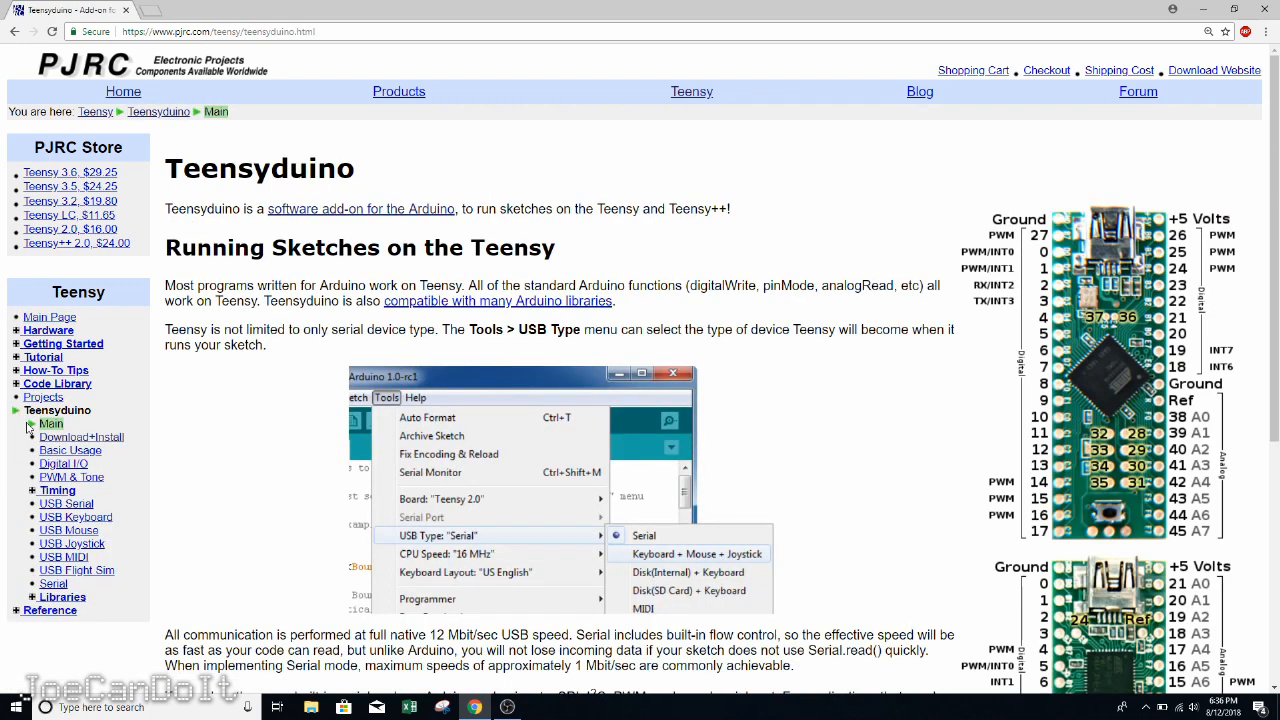
pyautogui.moveTo(112, 446)
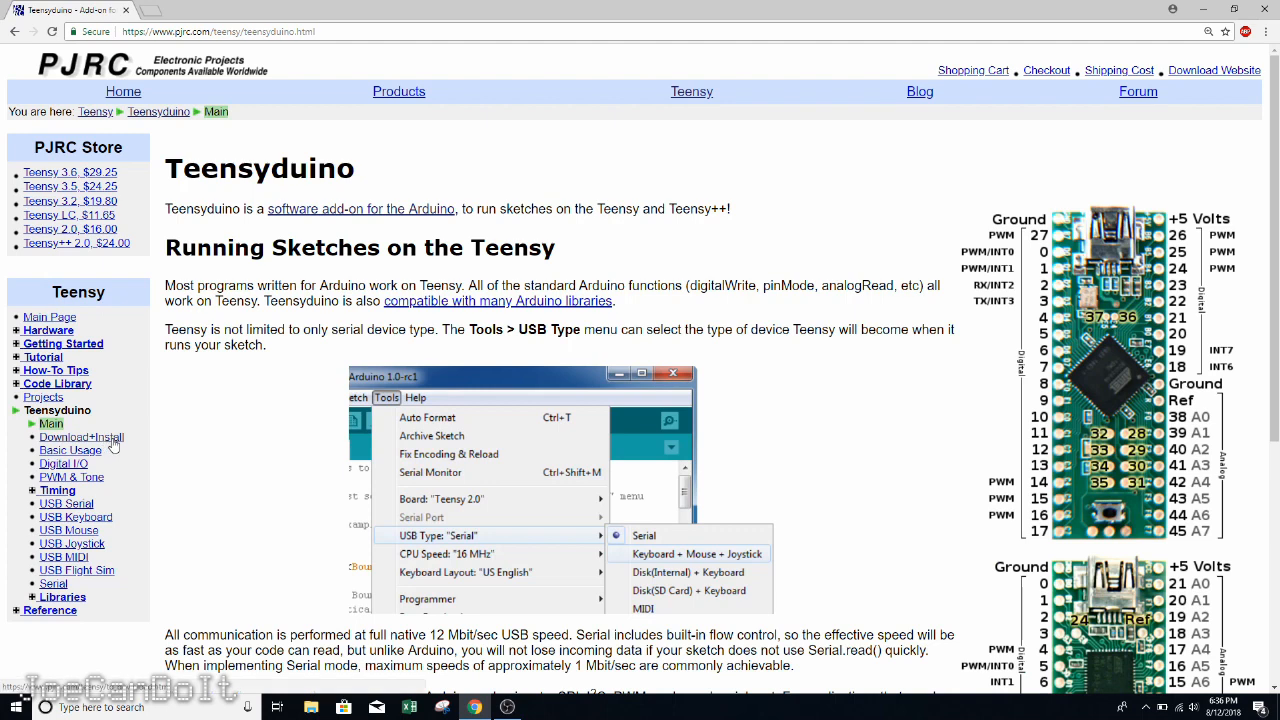
pyautogui.click(80, 436)
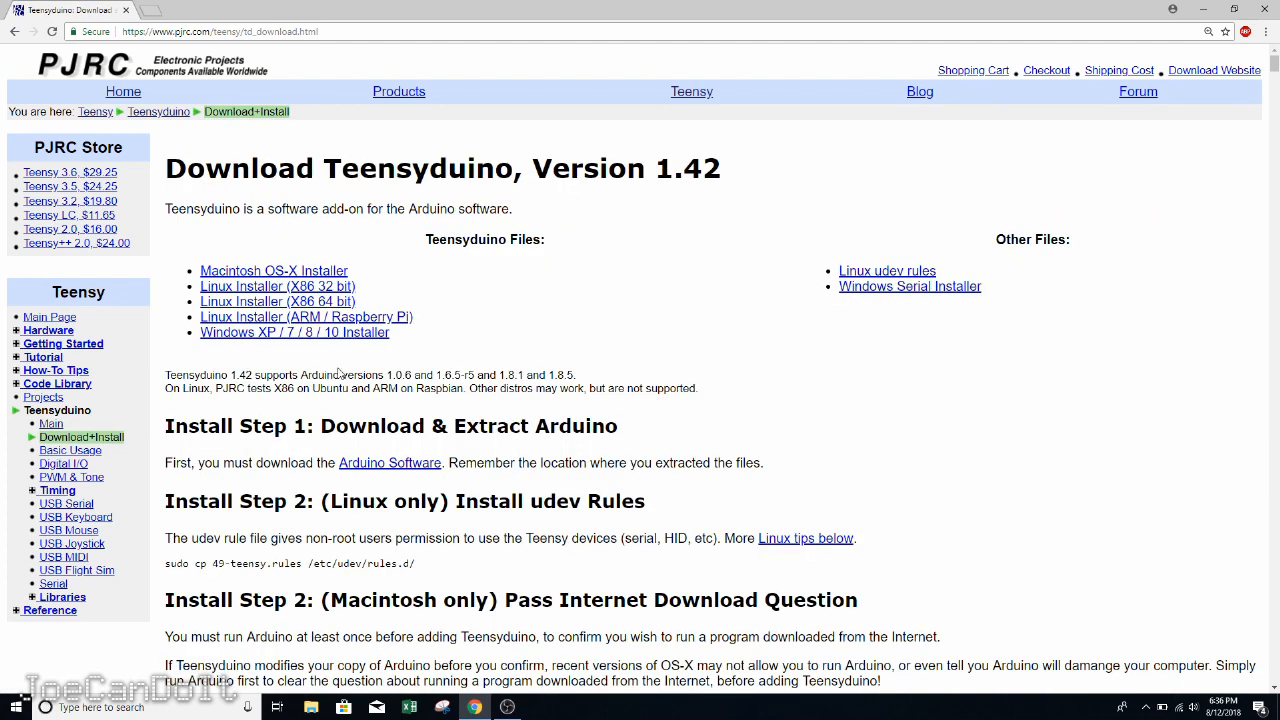
pyautogui.moveTo(250, 360)
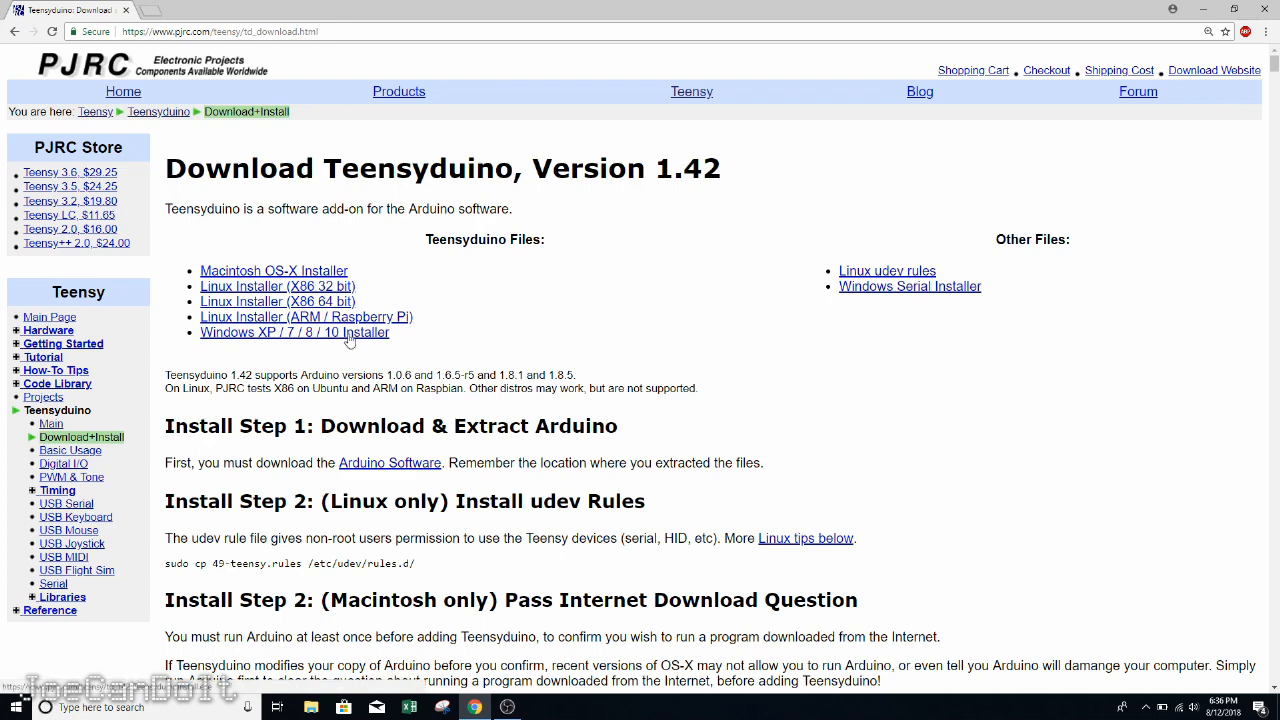
# Download the 'Windows XP / 7 / 8 / 10 Installer' for Teensyduino to the Desktop
pyautogui.click(294, 332)
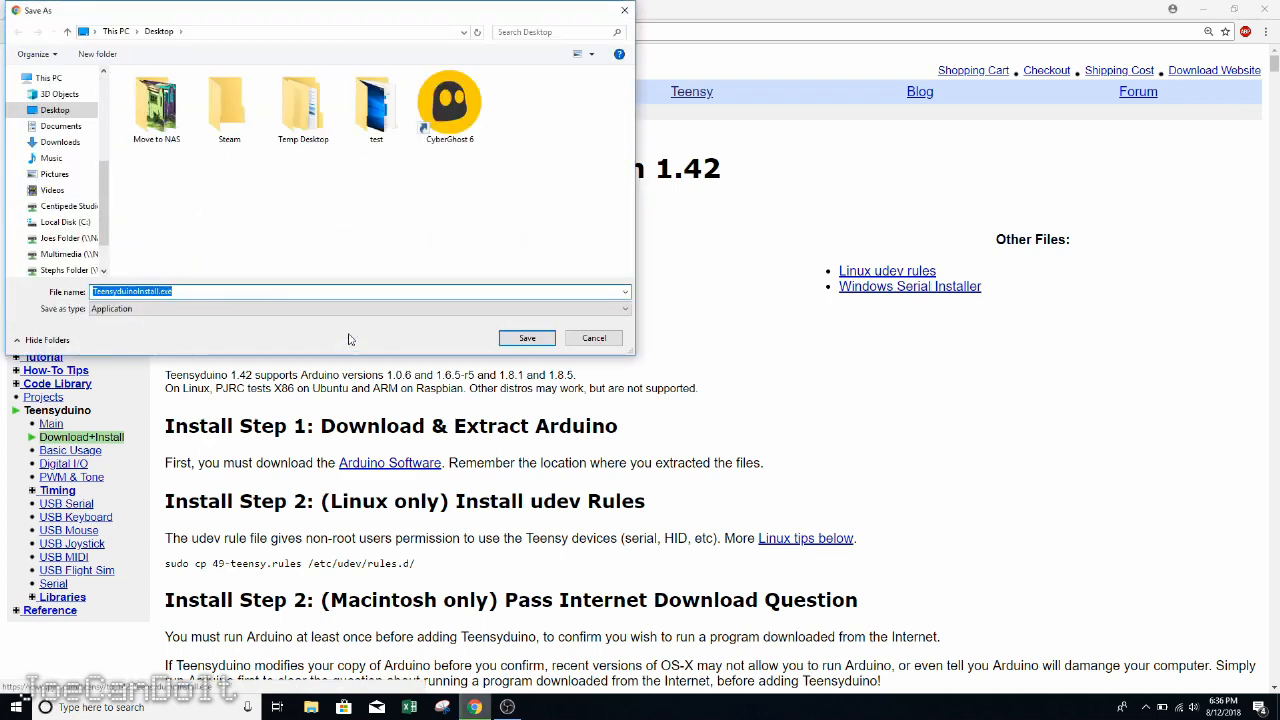
pyautogui.moveTo(196, 224)
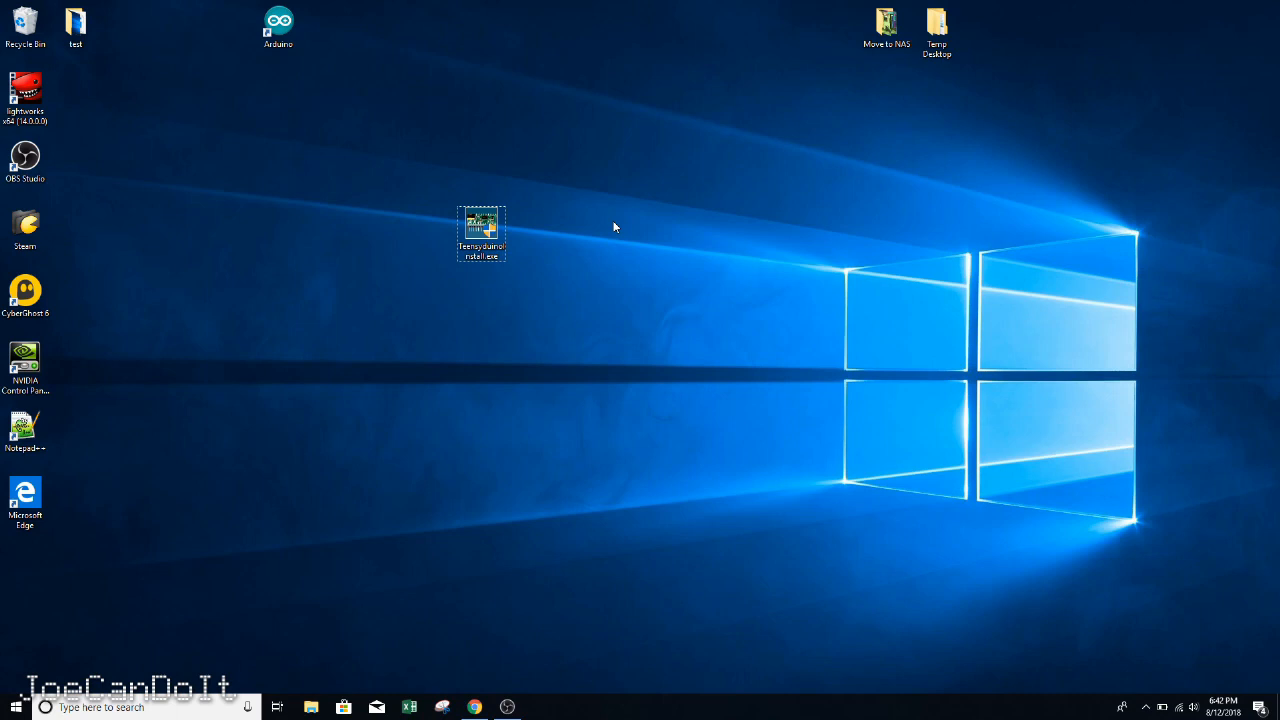
pyautogui.moveTo(536, 250)
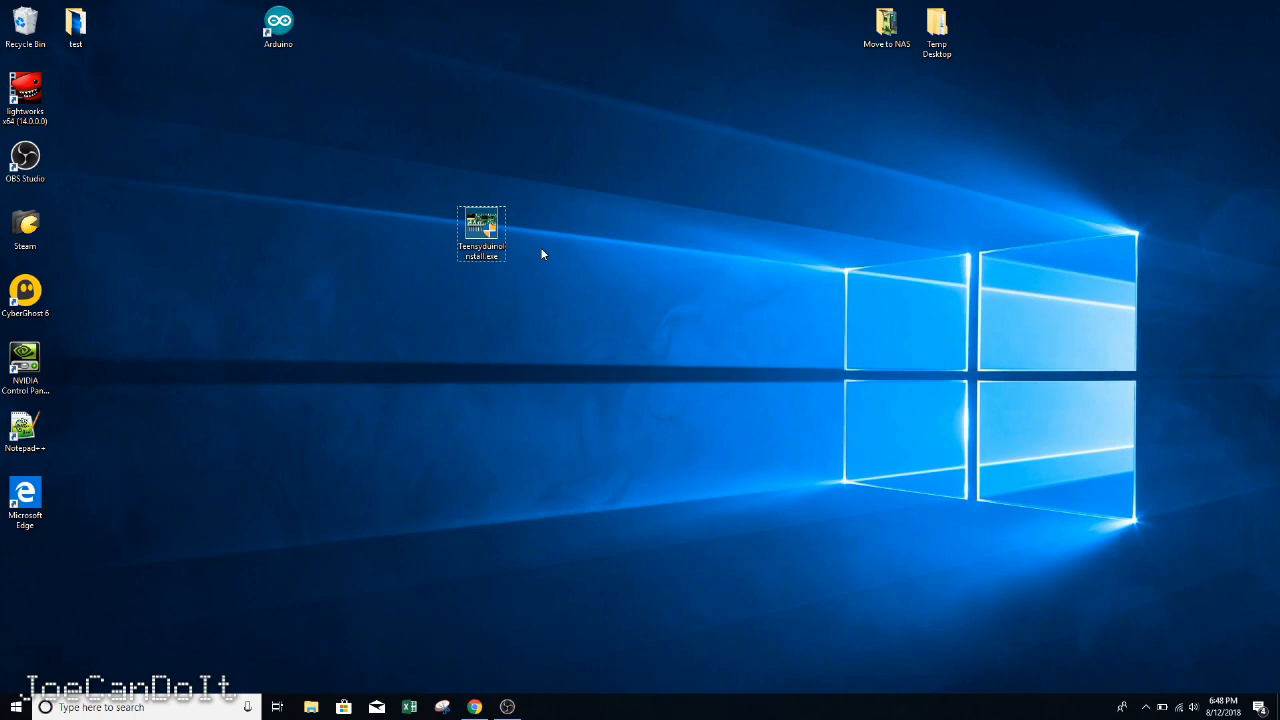
# Select the Teensyduino installer icon on the desktop to remove it
pyautogui.click(480, 228)
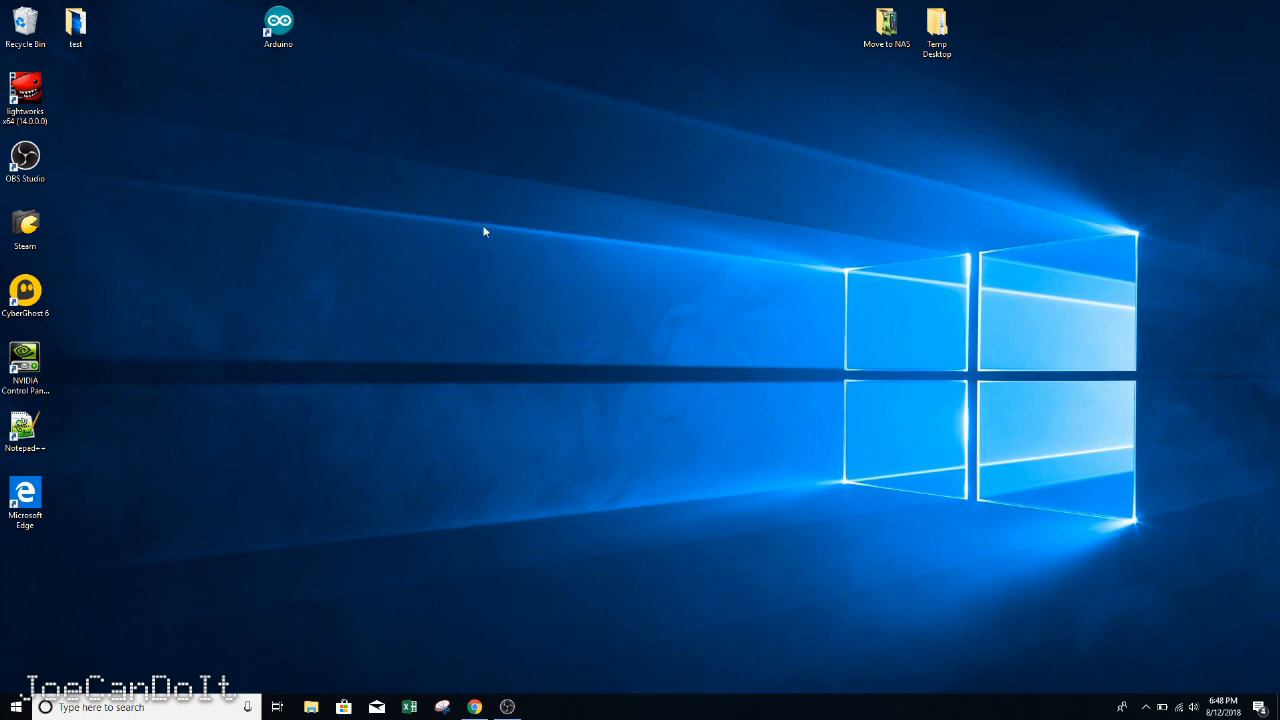
pyautogui.moveTo(488, 192)
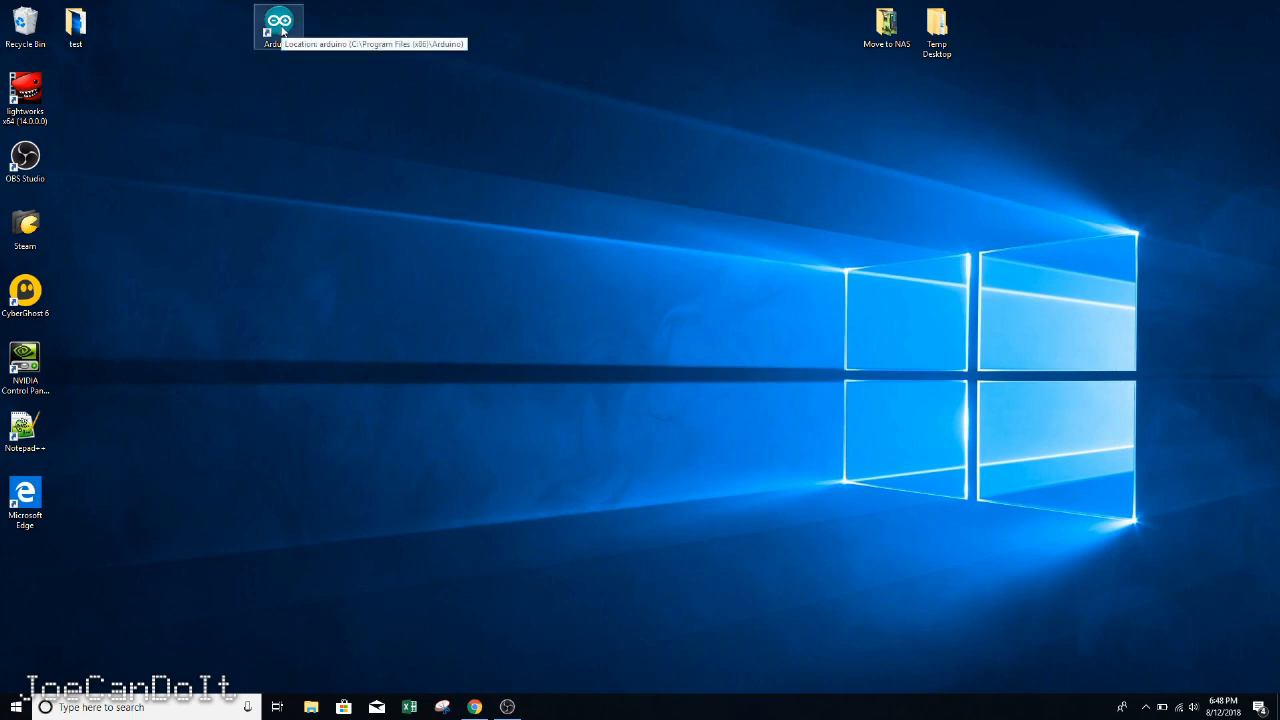
# Launch Arduino IDE 1.0.6 from the desktop shortcut and show the Tools > Board list
pyautogui.doubleClick(278, 22)
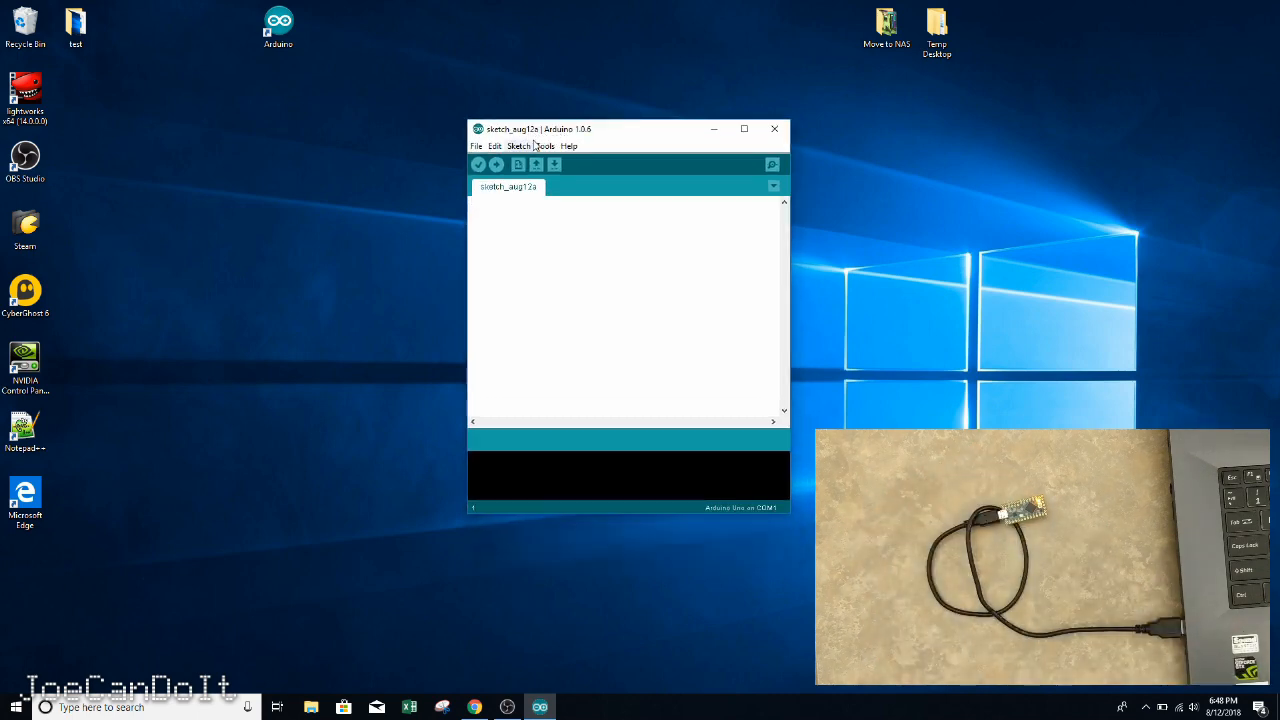
pyautogui.click(544, 146)
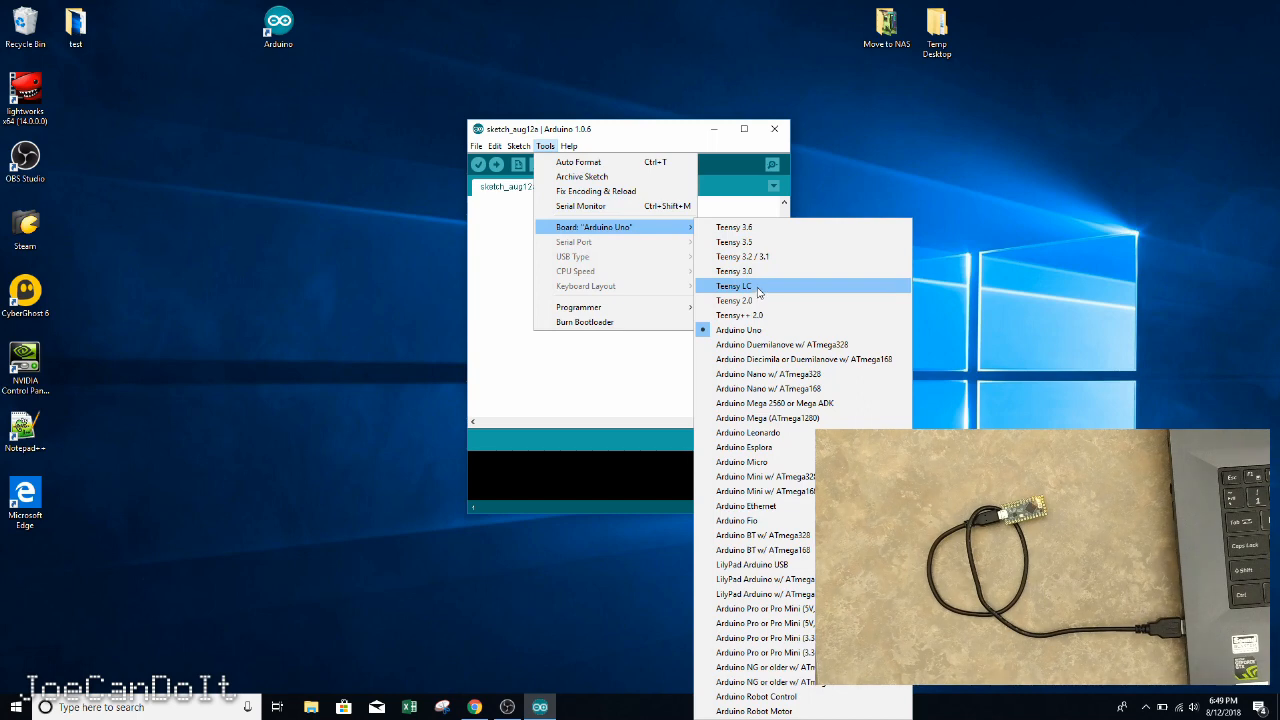
# Select Teensy LC as the board and load the 01.Basics Blink example sketch
pyautogui.click(730, 284)
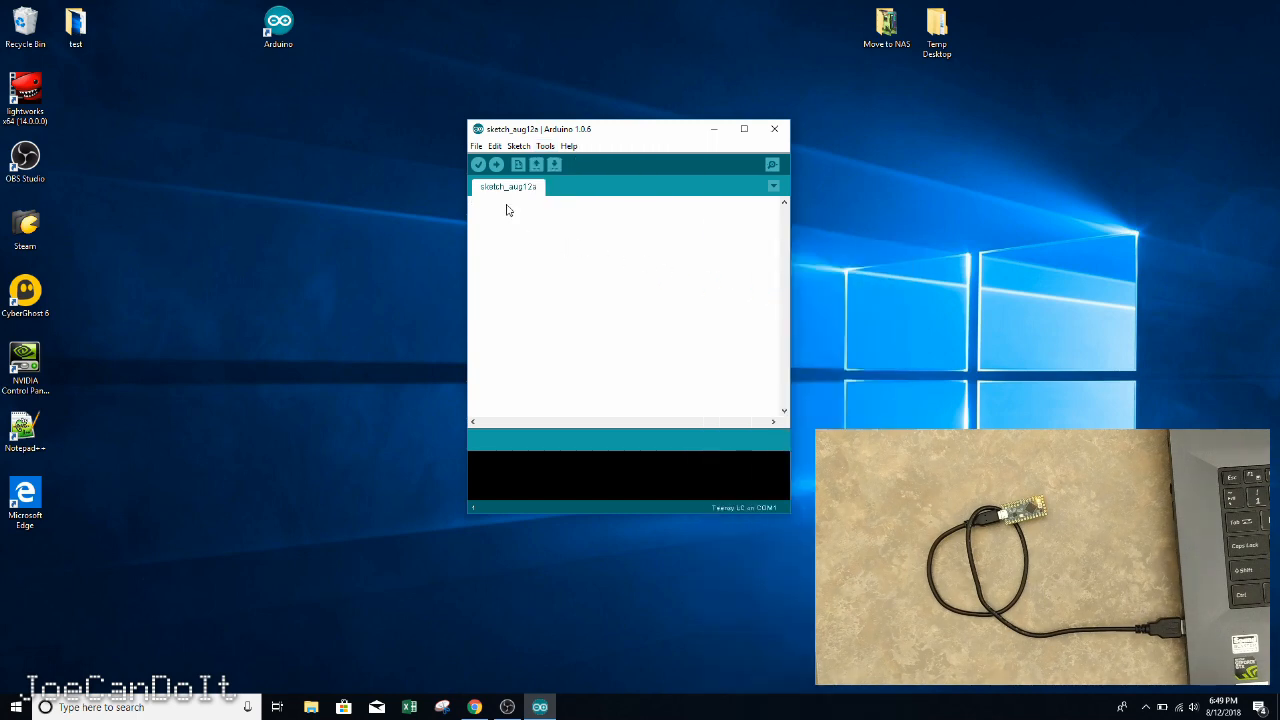
pyautogui.click(476, 146)
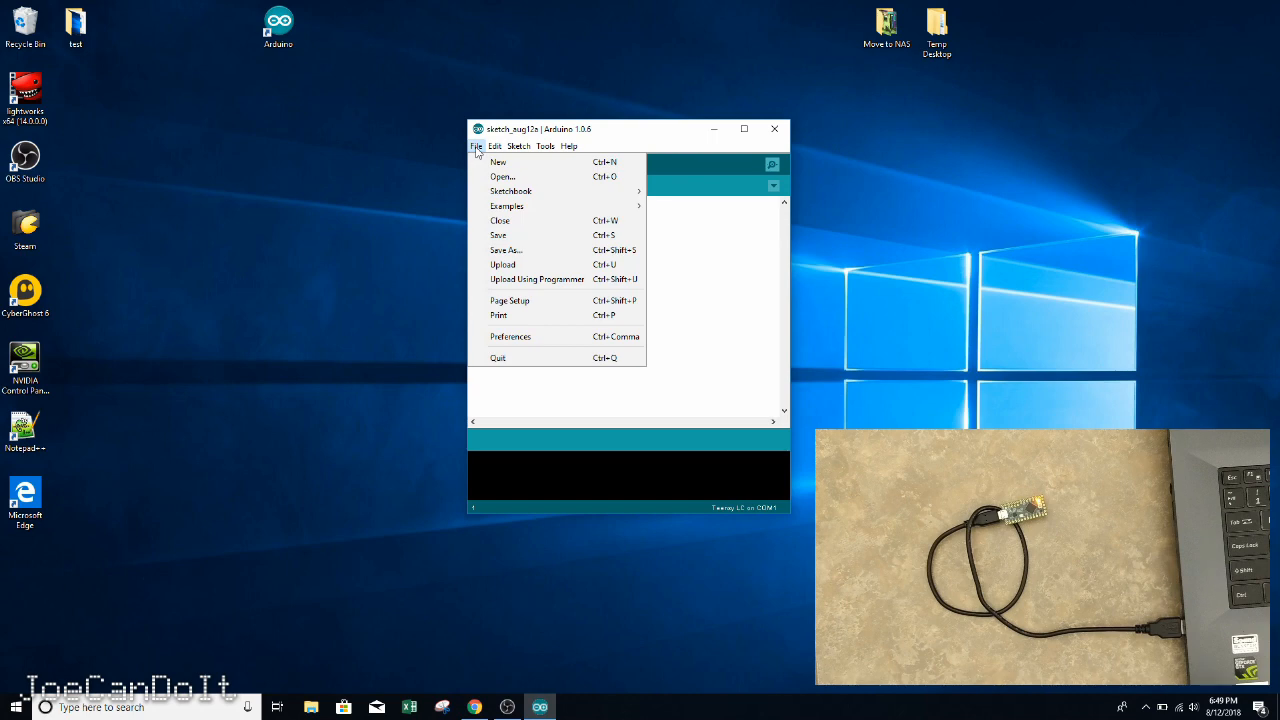
pyautogui.moveTo(508, 206)
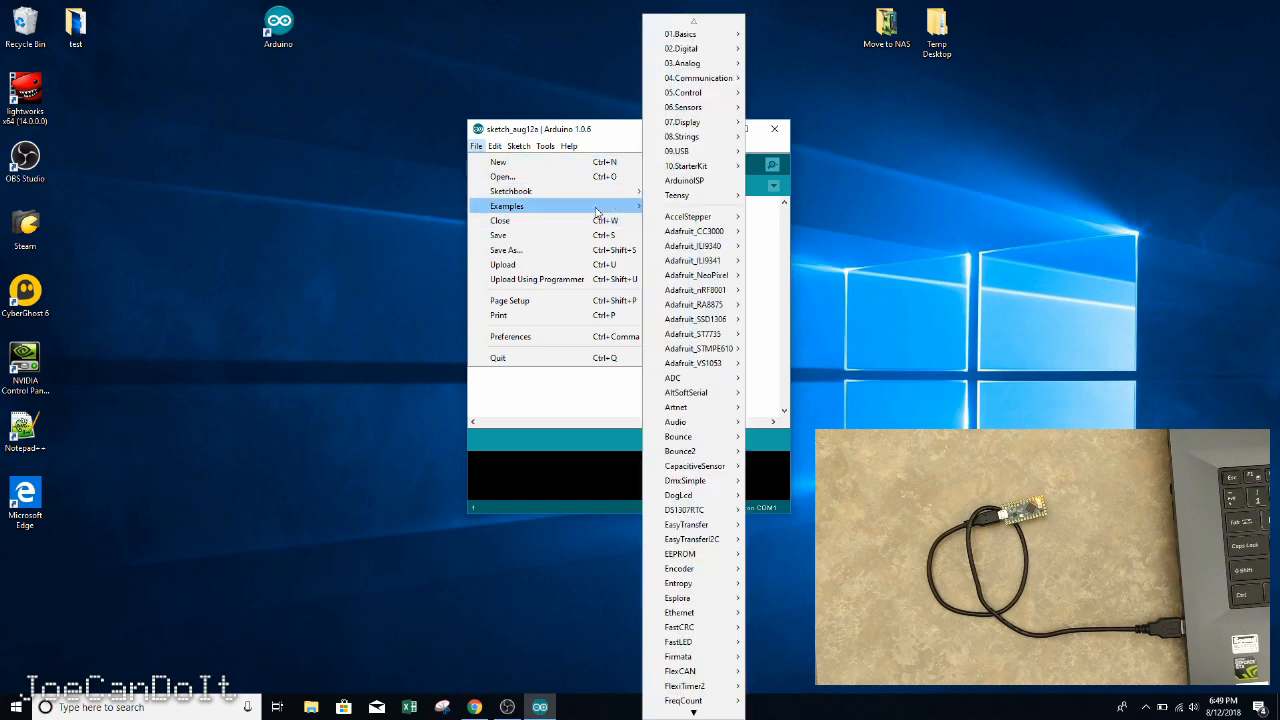
pyautogui.moveTo(680, 196)
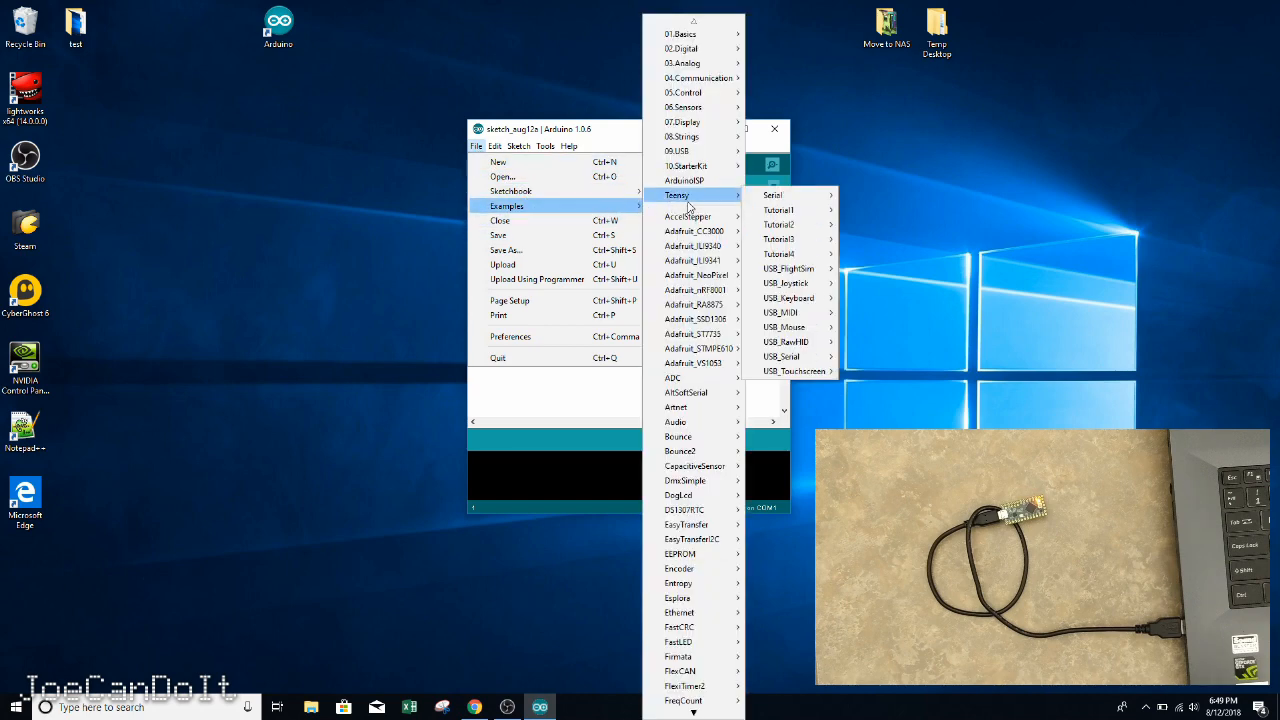
pyautogui.moveTo(692, 34)
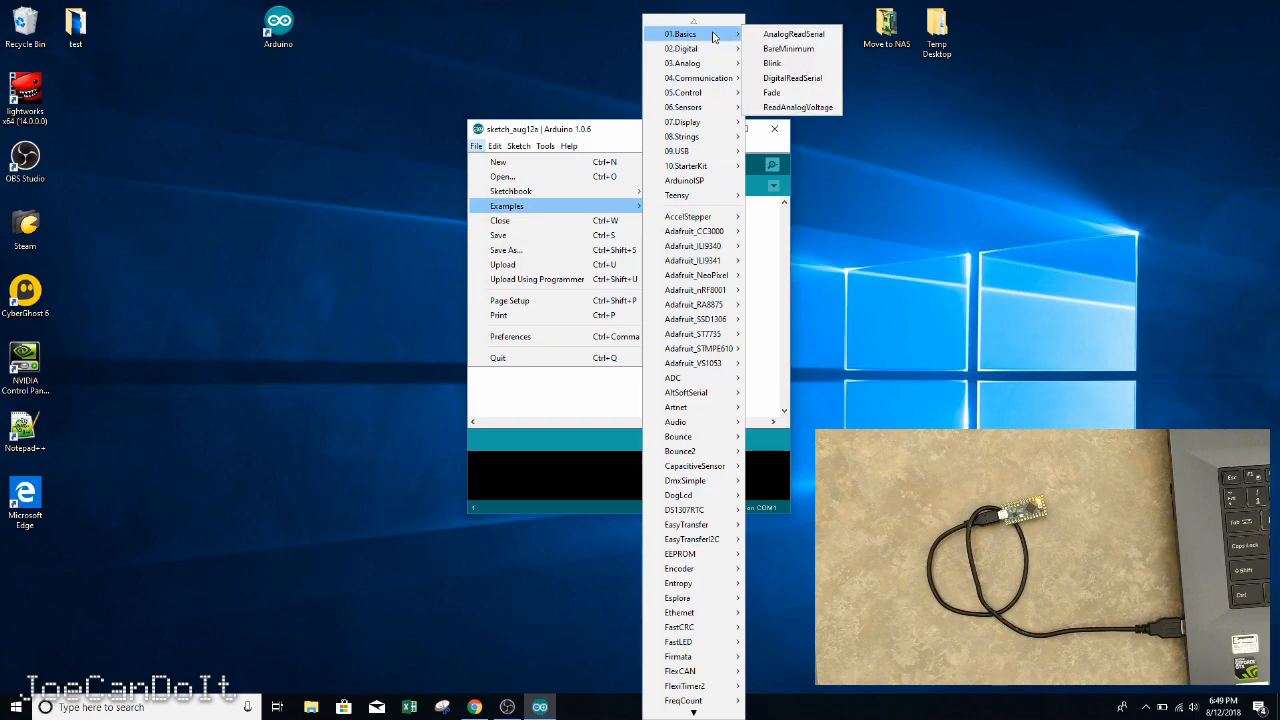
pyautogui.moveTo(776, 62)
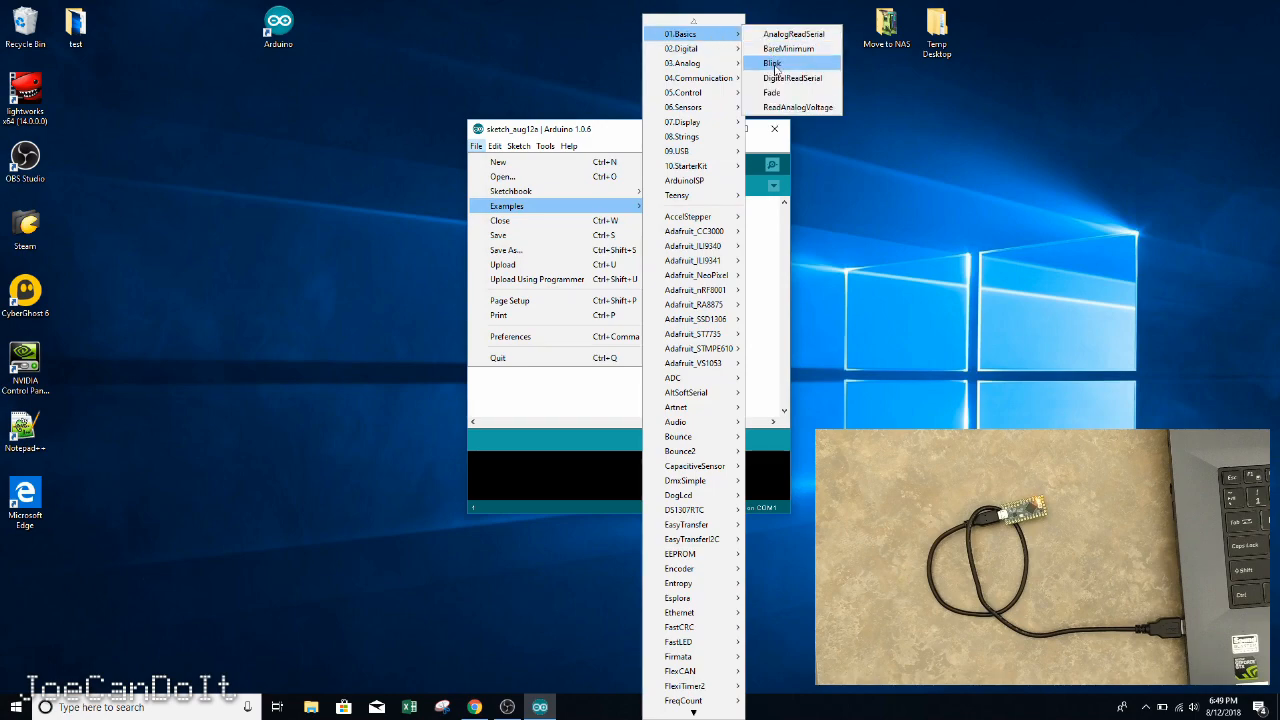
pyautogui.click(776, 64)
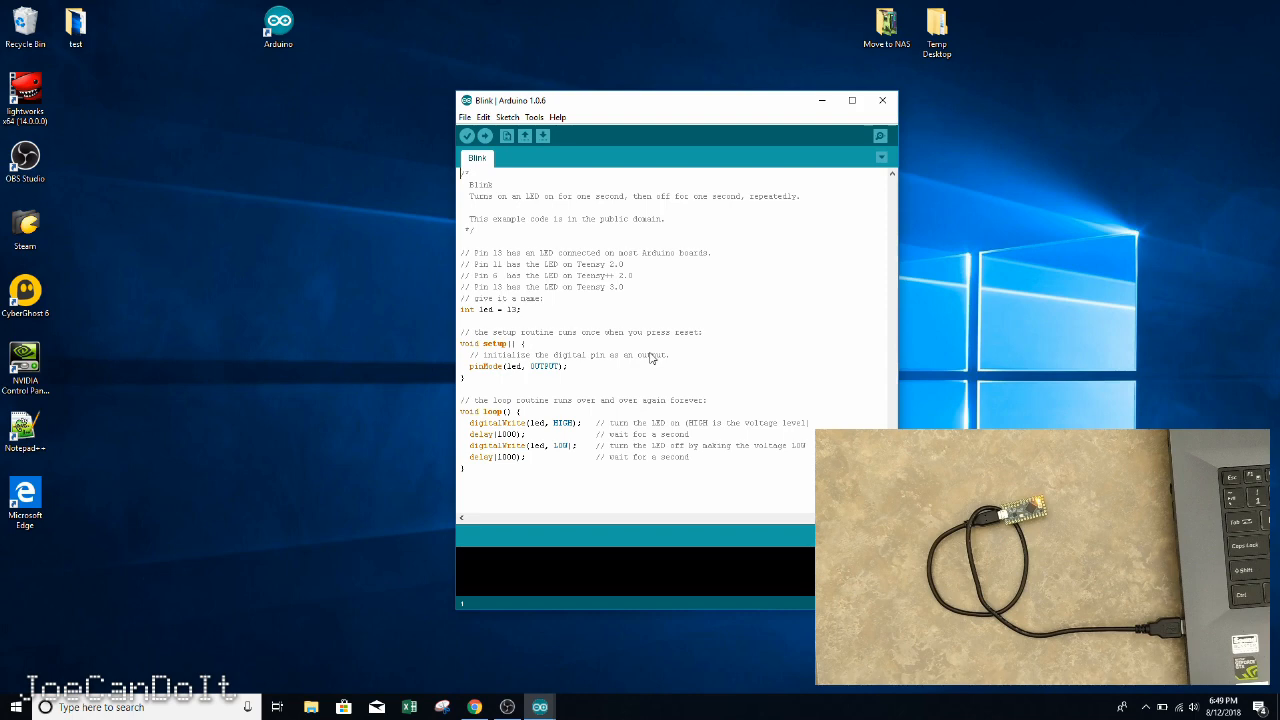
pyautogui.moveTo(650, 328)
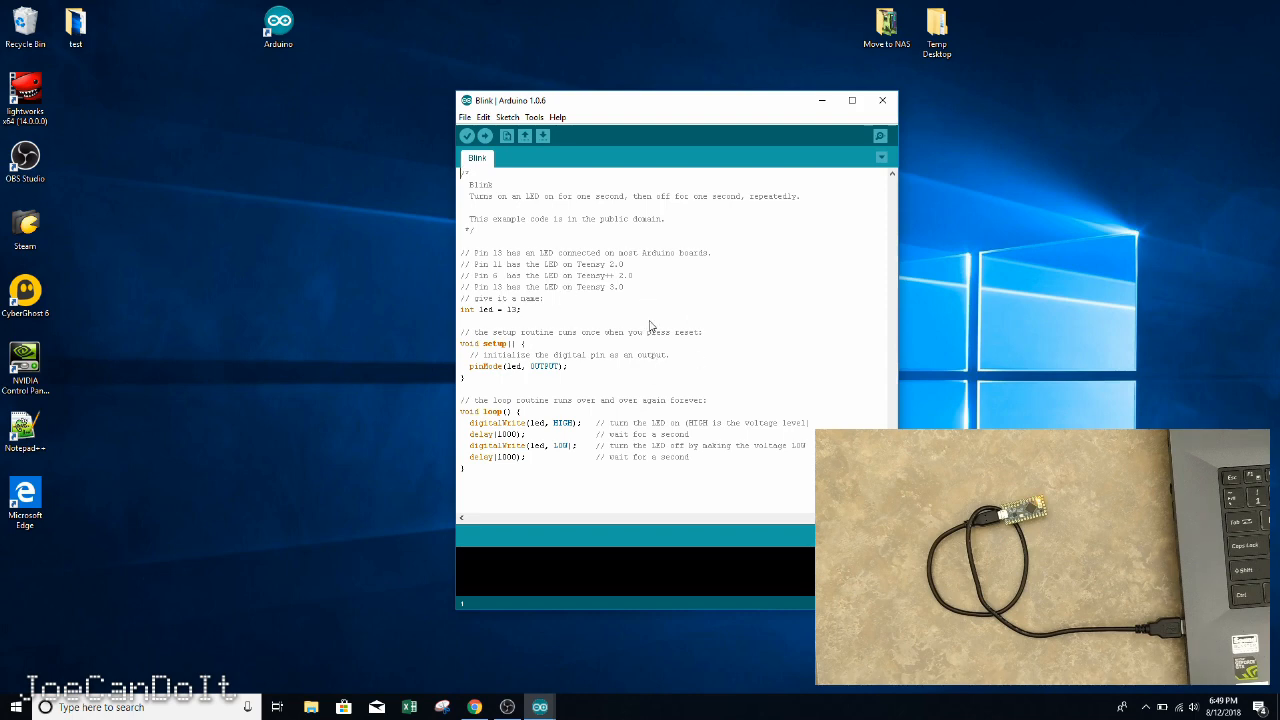
pyautogui.moveTo(520, 432)
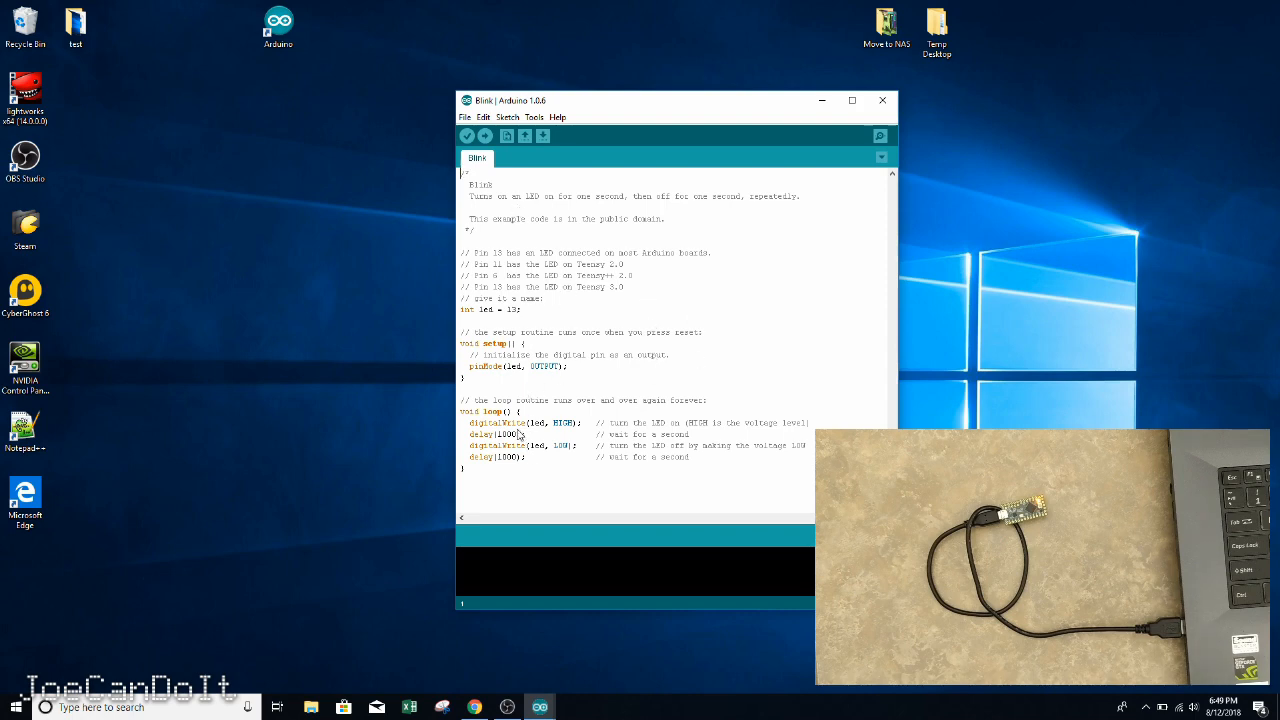
pyautogui.moveTo(512, 444)
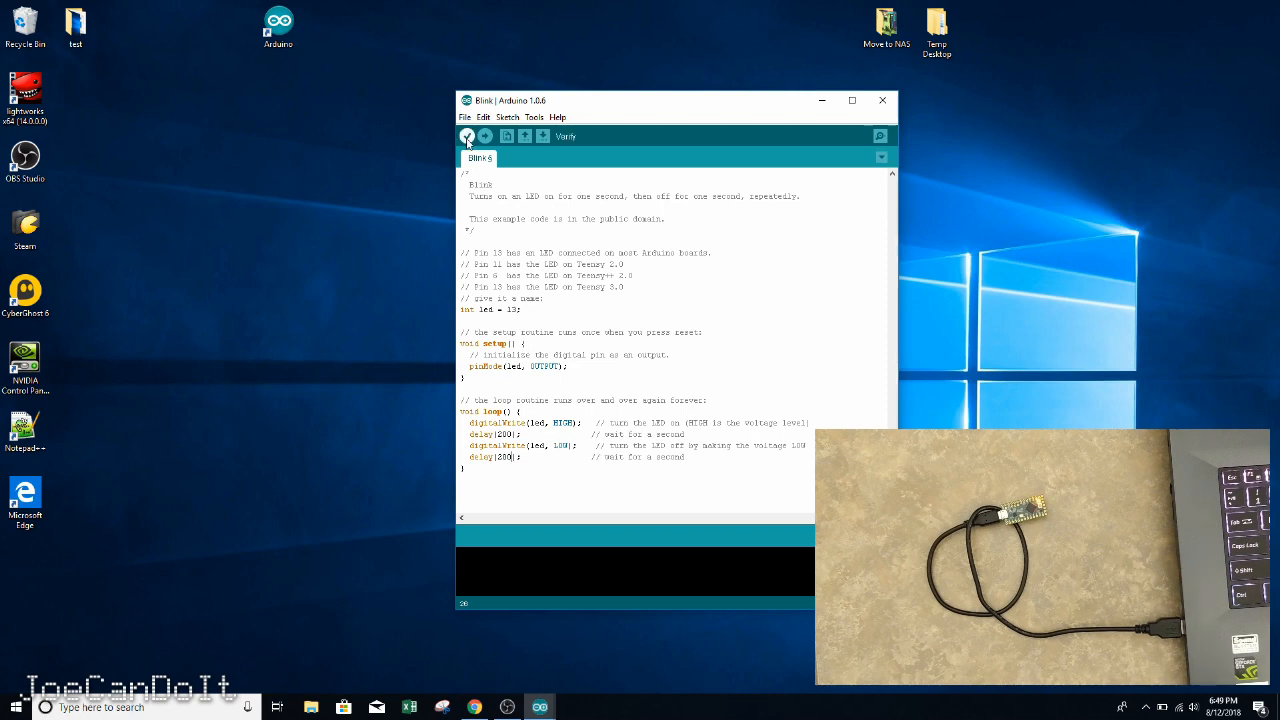
# Verify the edited Blink sketch so it compiles and Teensy Loader launches
pyautogui.click(468, 136)
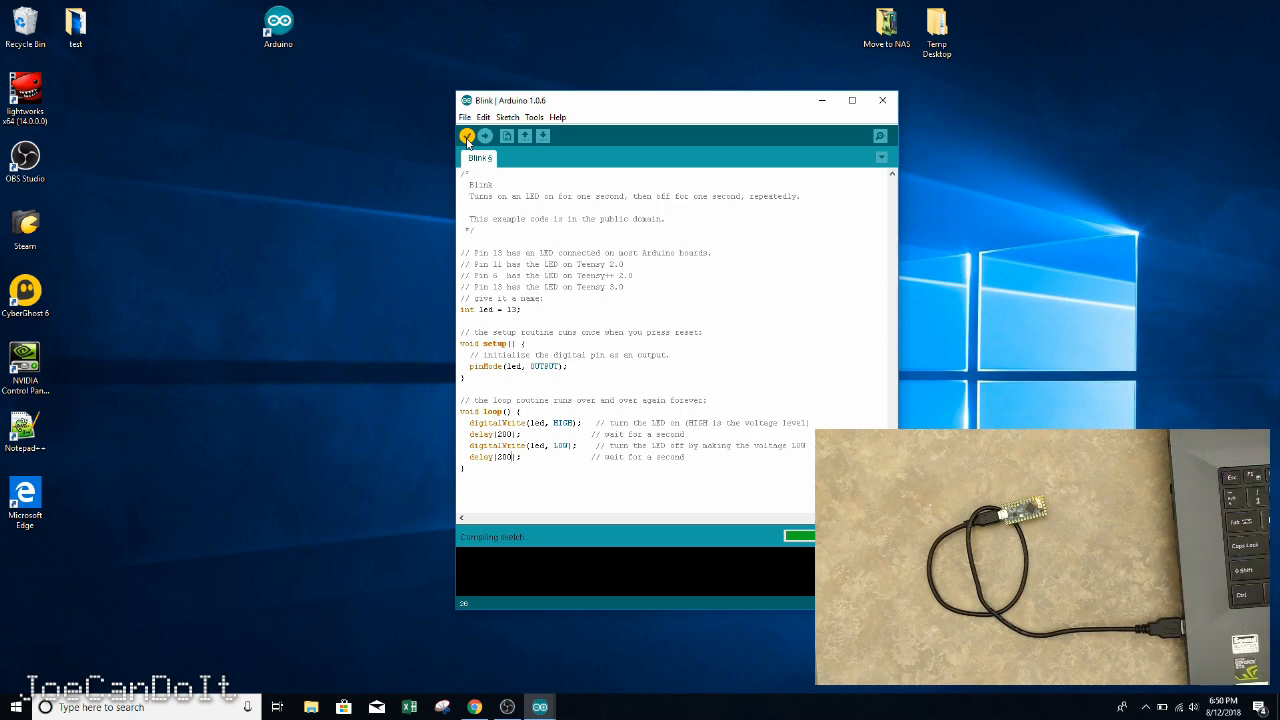
pyautogui.click(466, 136)
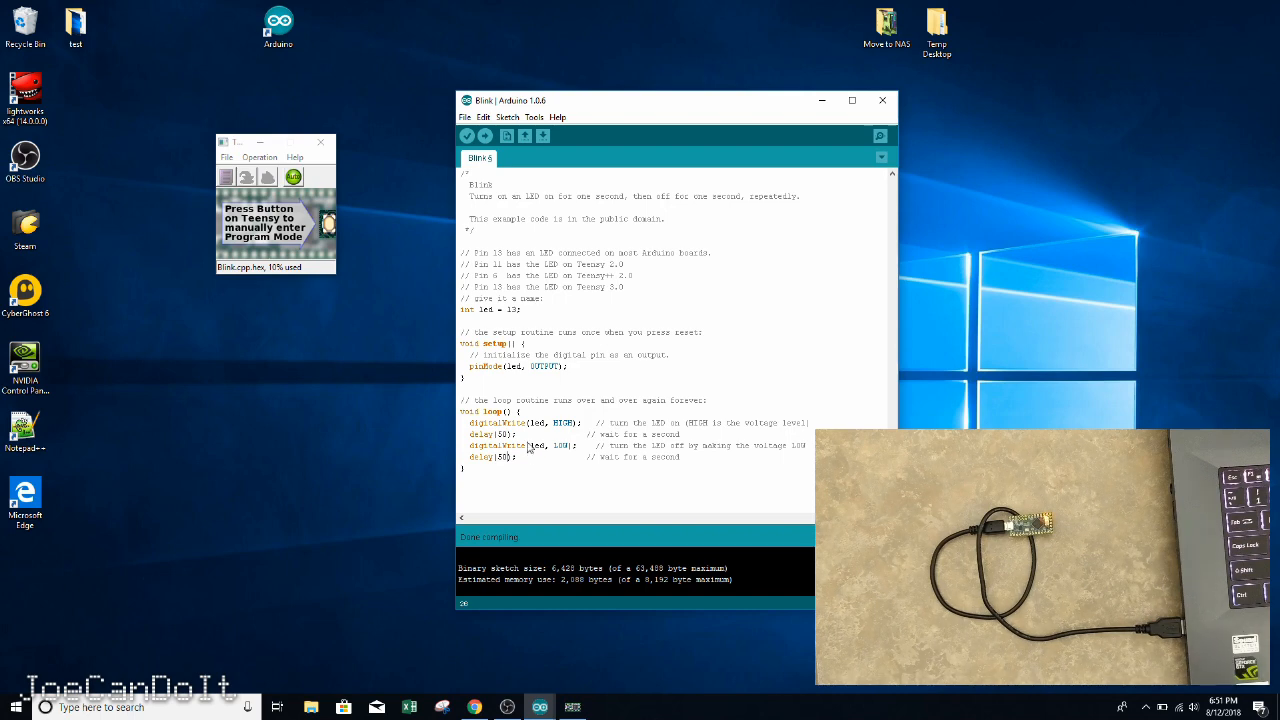
pyautogui.moveTo(446, 152)
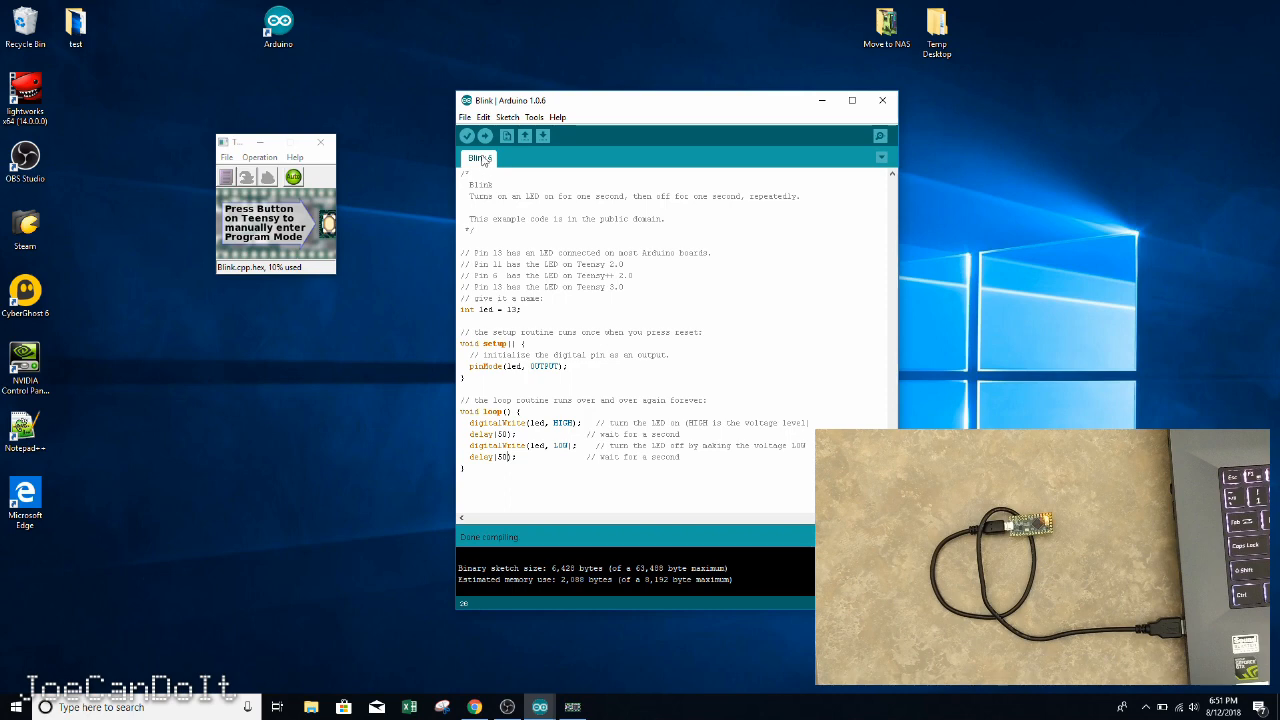
# Upload the compiled Blink sketch to the Teensy LC board
pyautogui.click(484, 136)
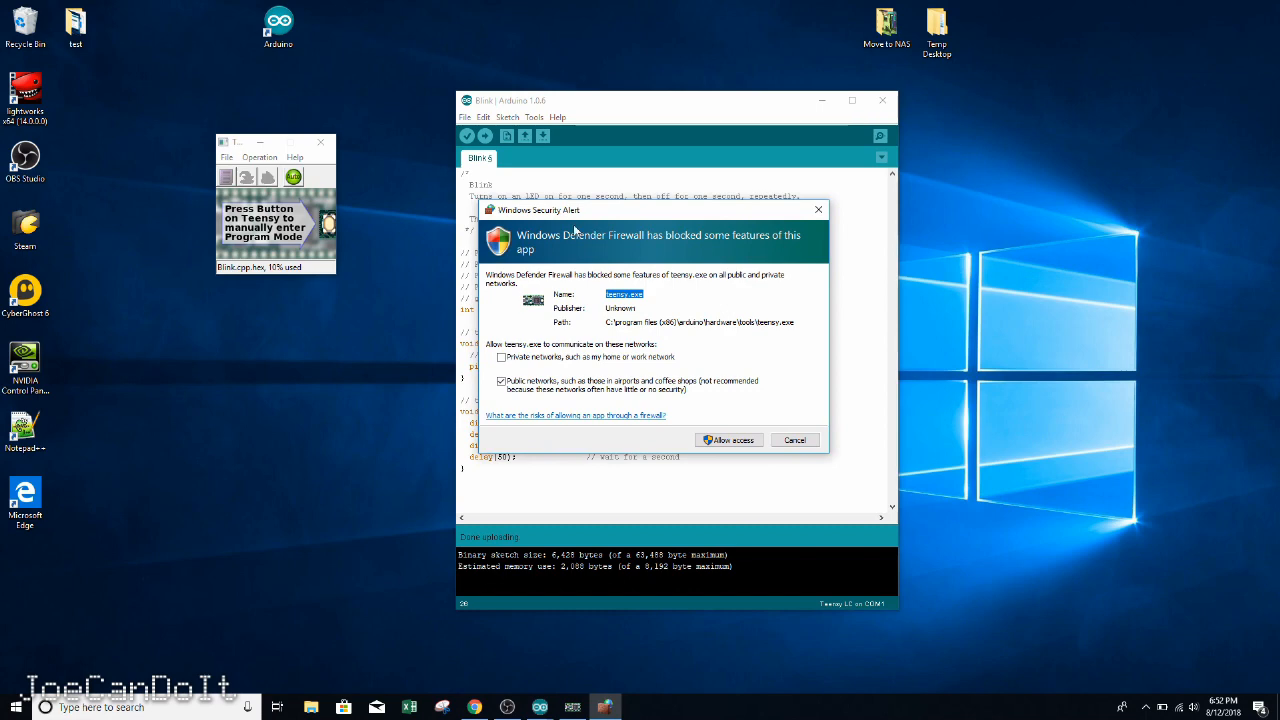
pyautogui.moveTo(634, 310)
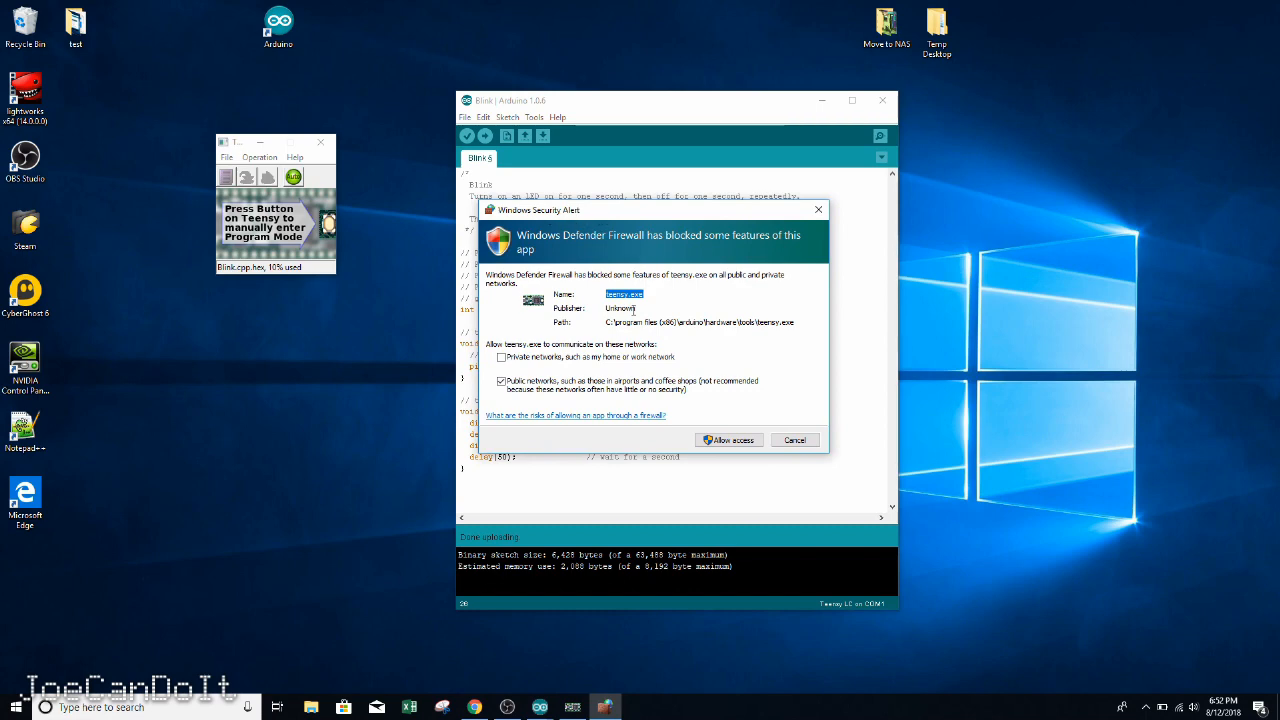
pyautogui.moveTo(624, 292)
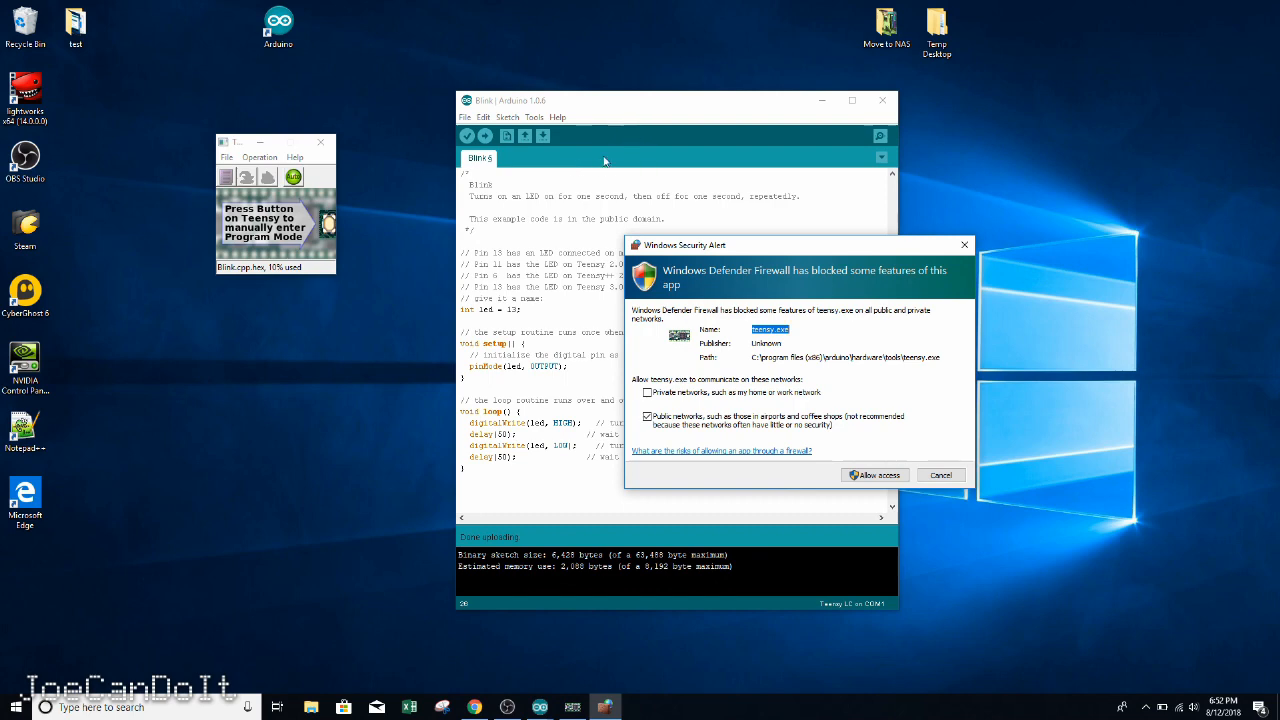
pyautogui.moveTo(484, 136)
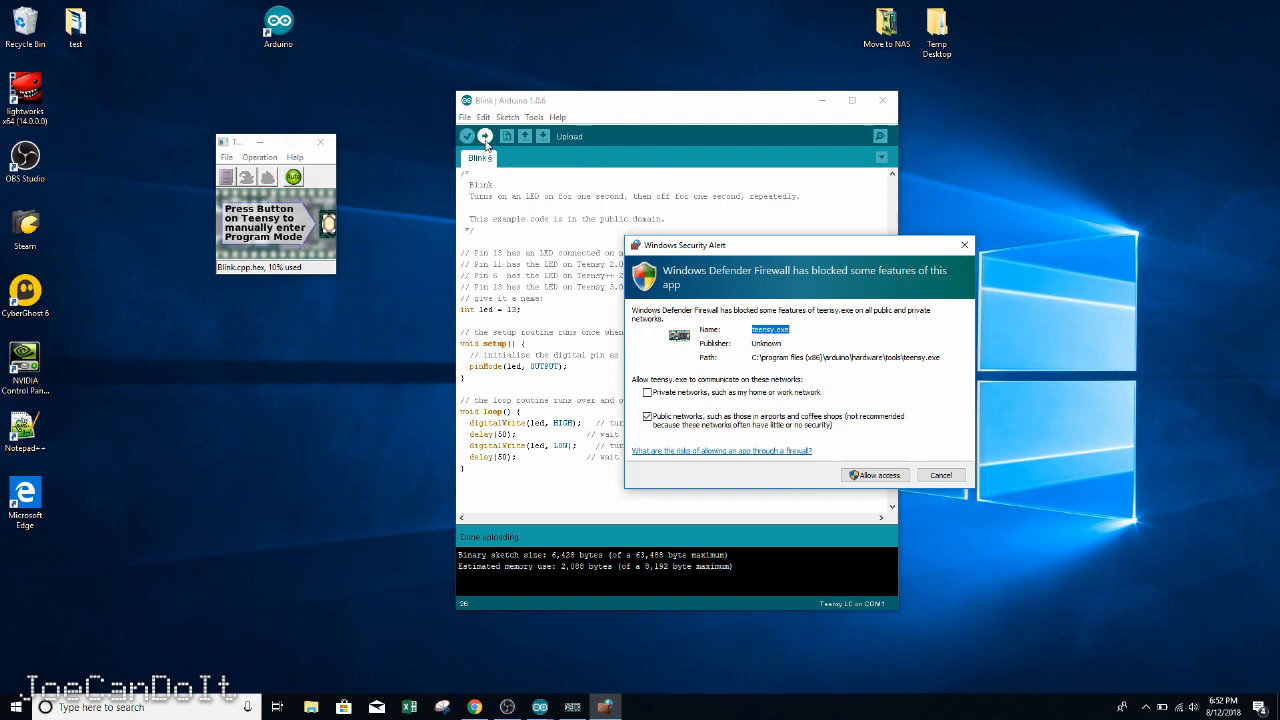